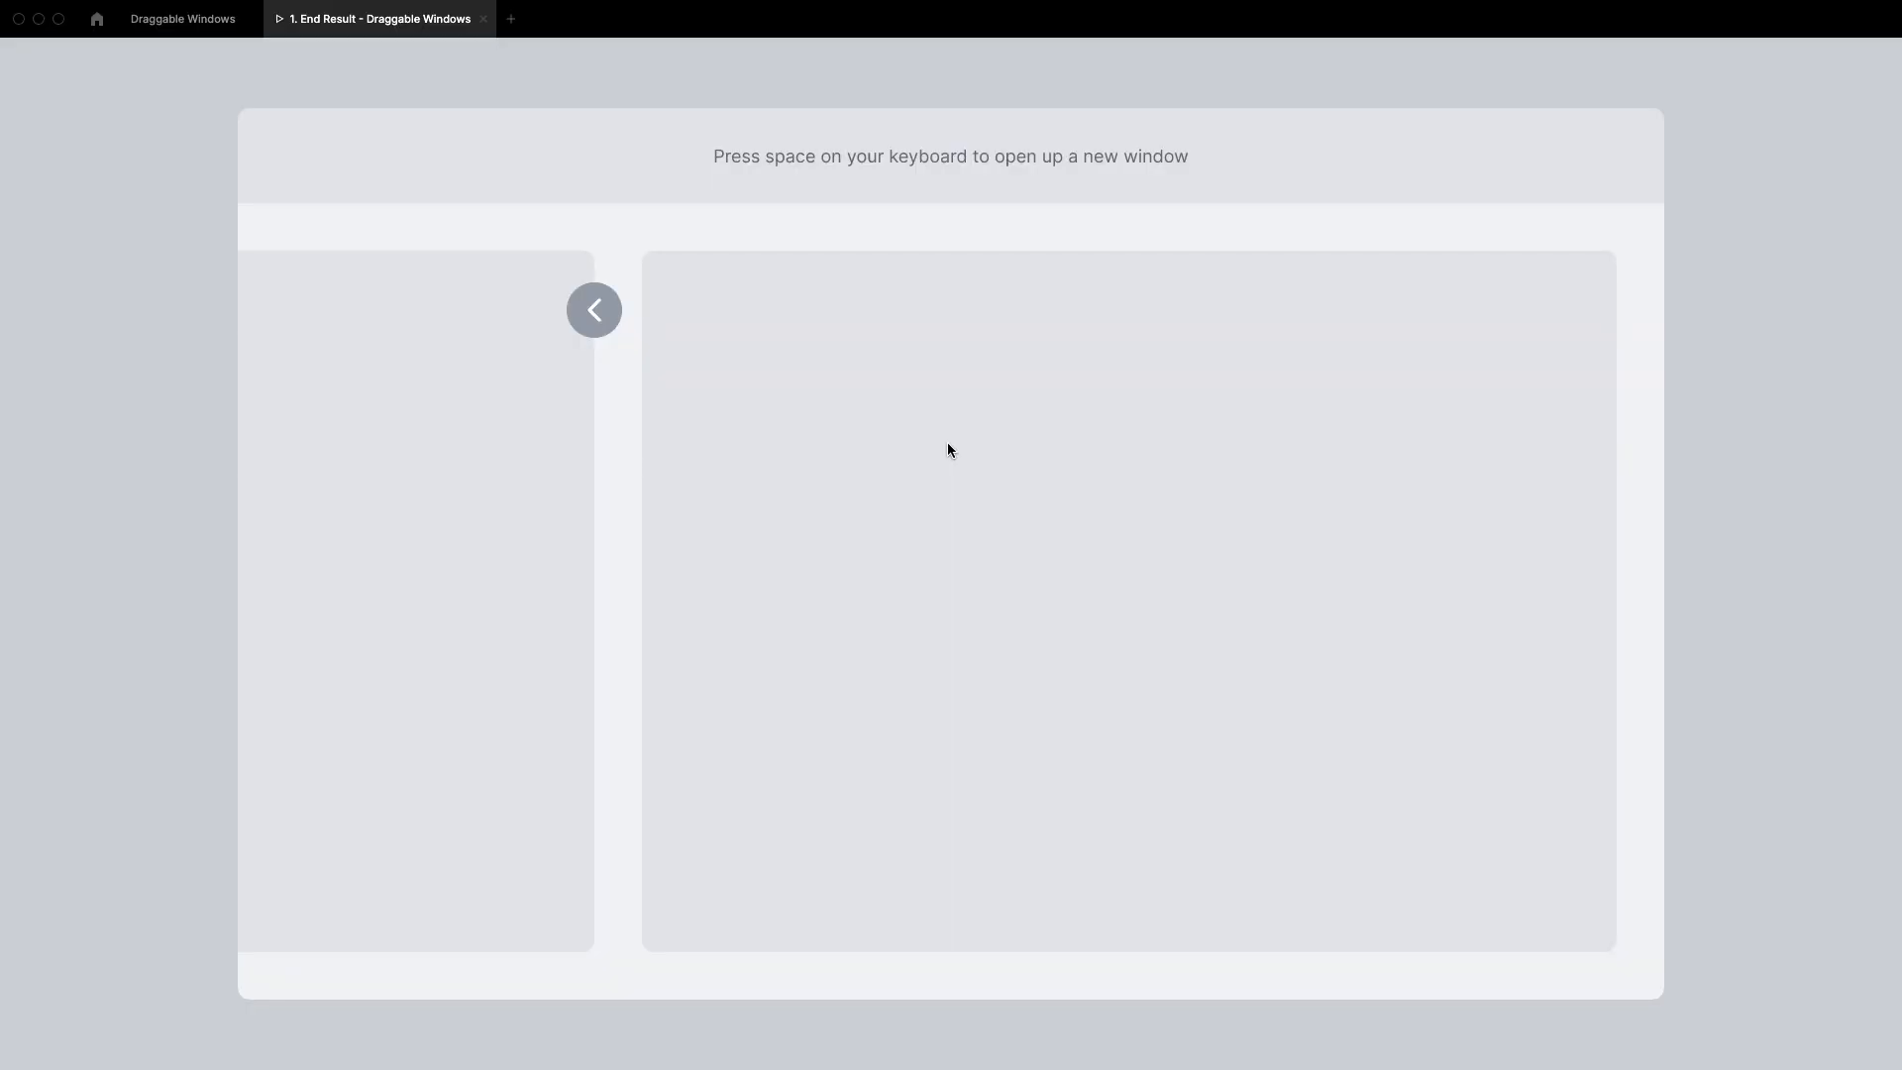
Spawn a window with Space in the End Result prototype, then return to the design file tab
key("space")
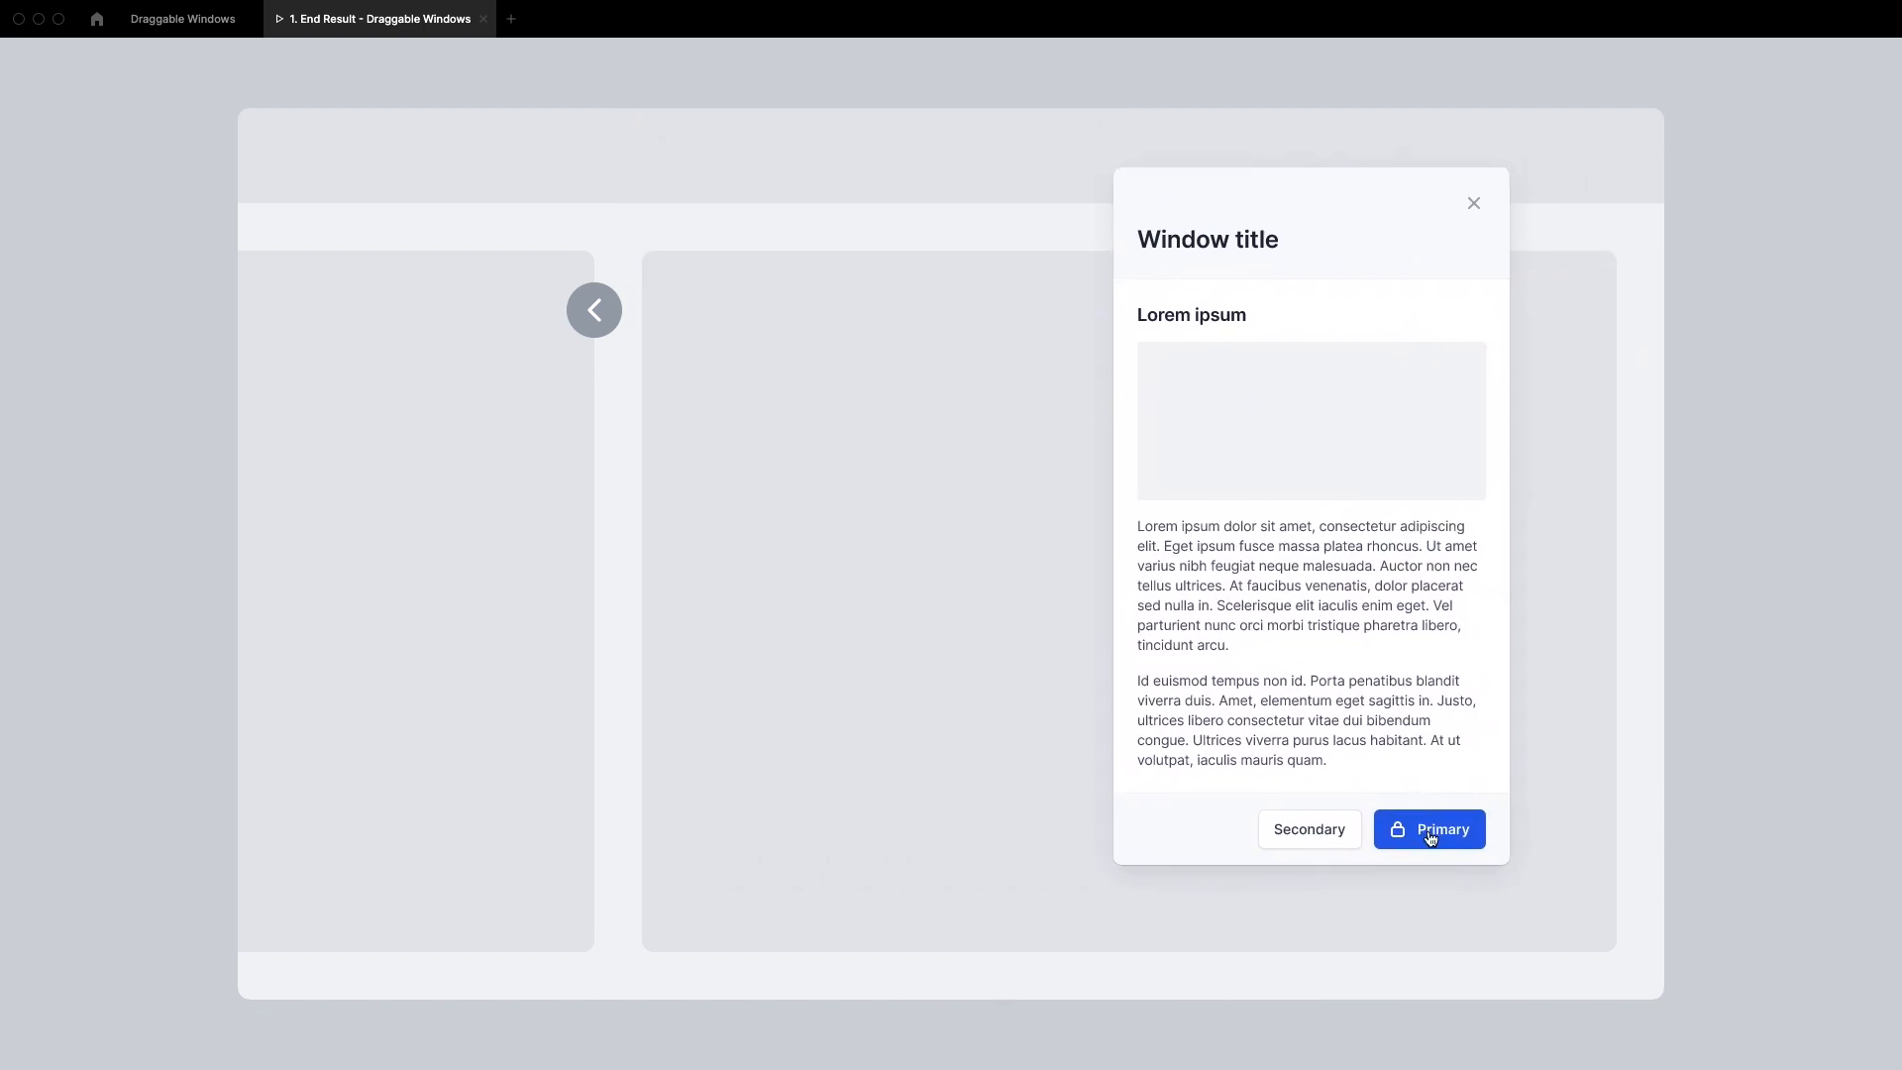
mouse_move(747, 279)
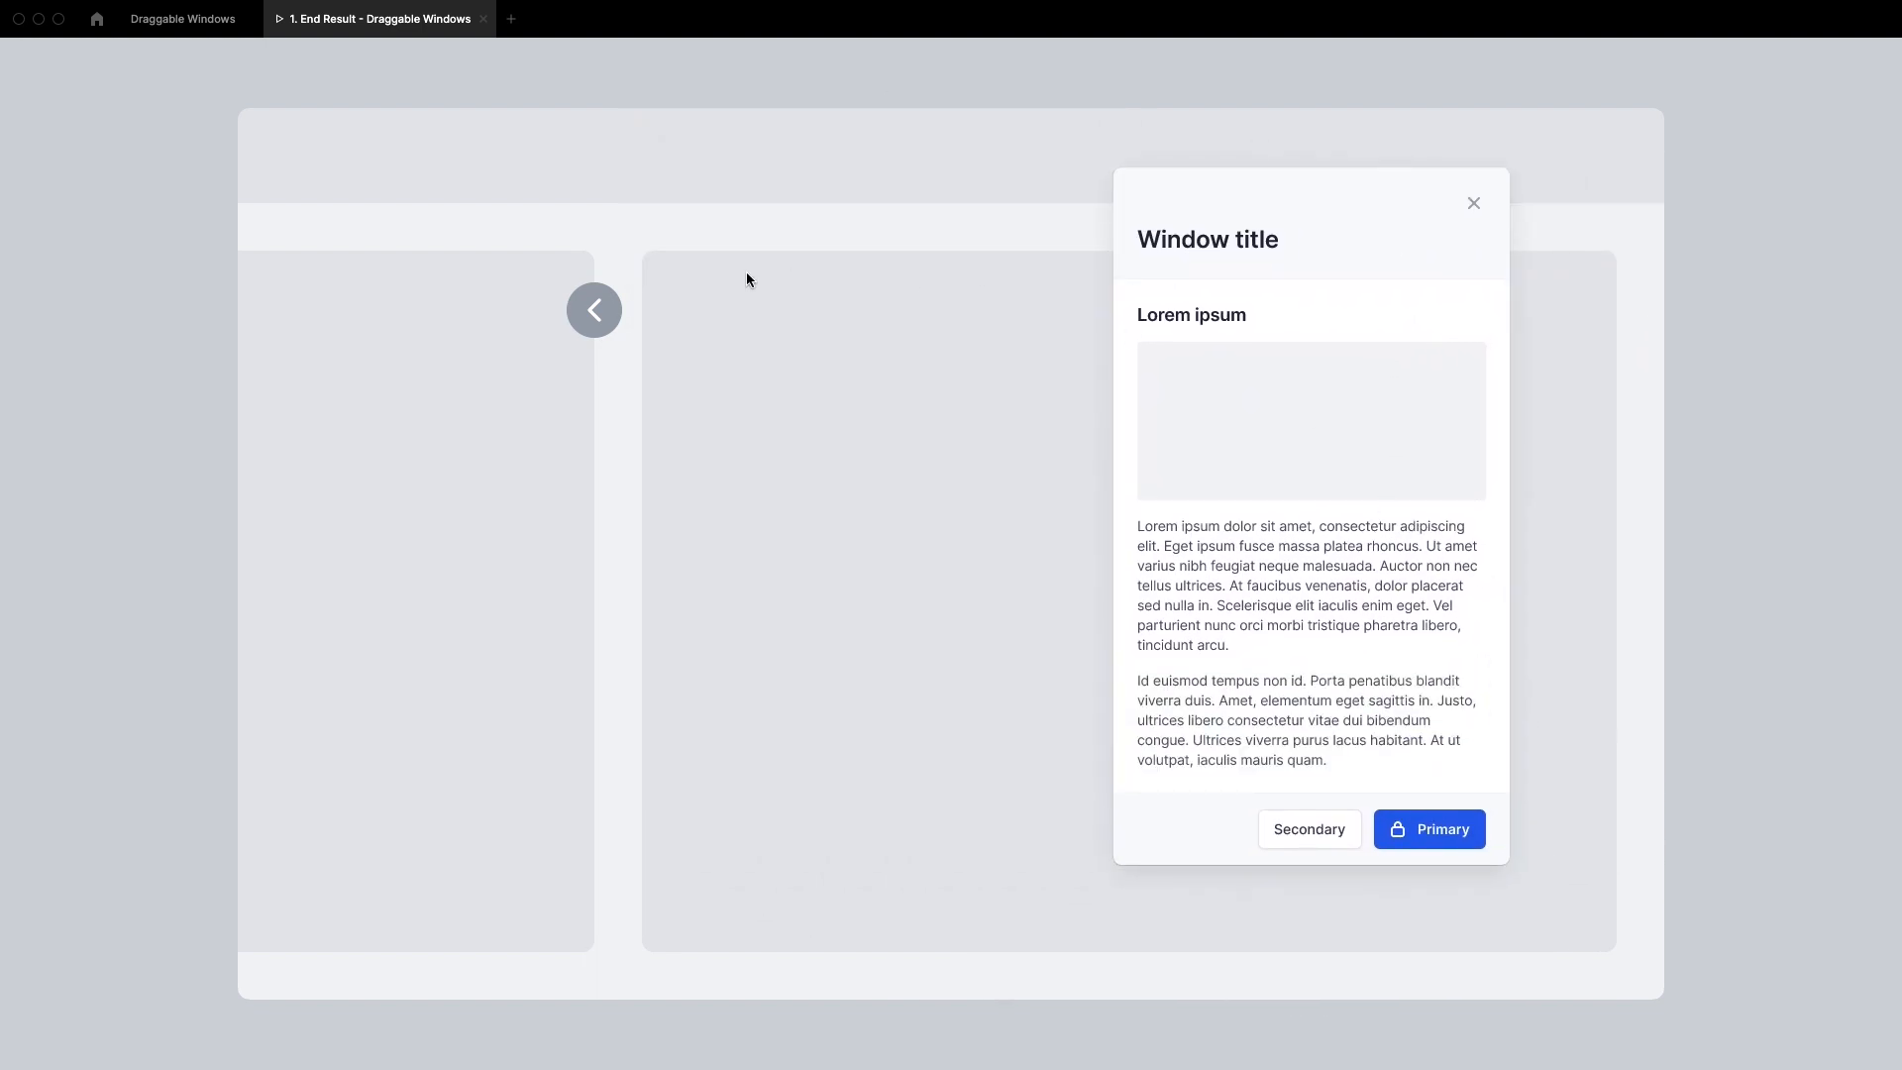
left_click(182, 18)
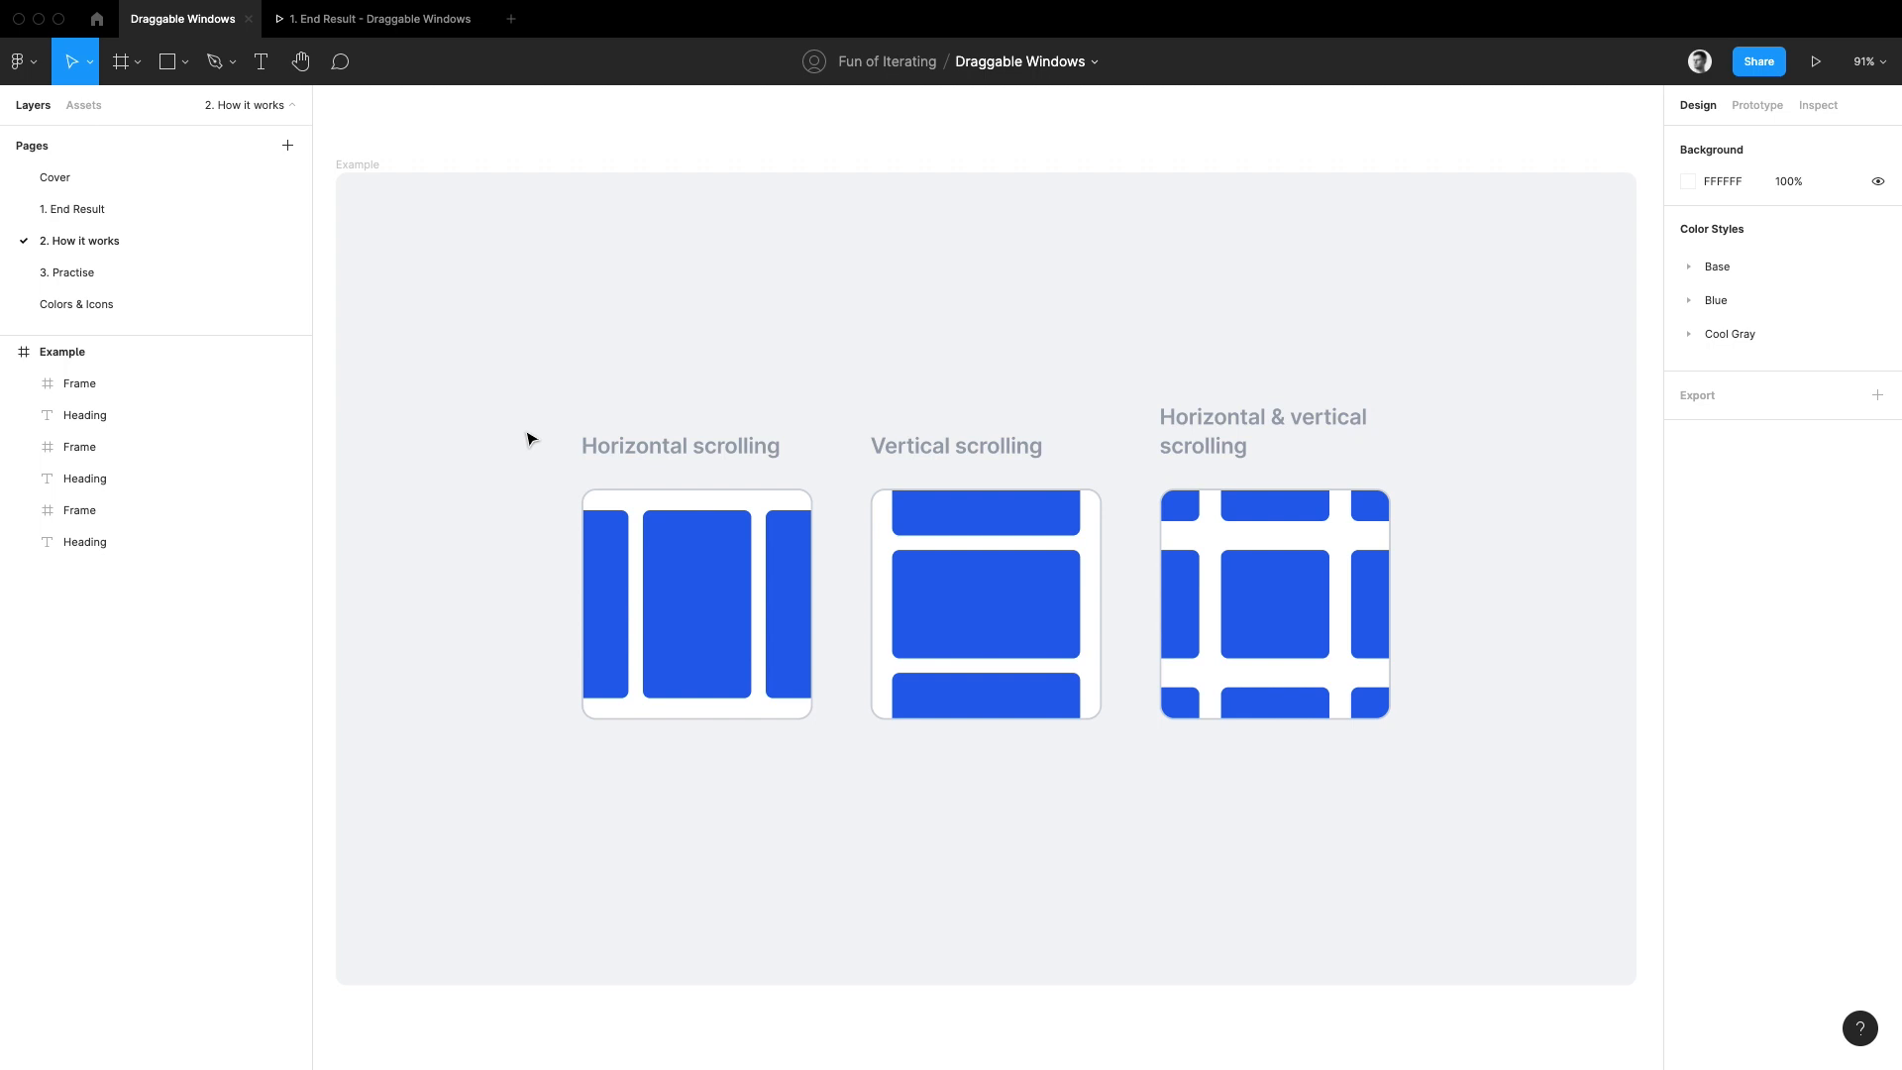
left_click(696, 605)
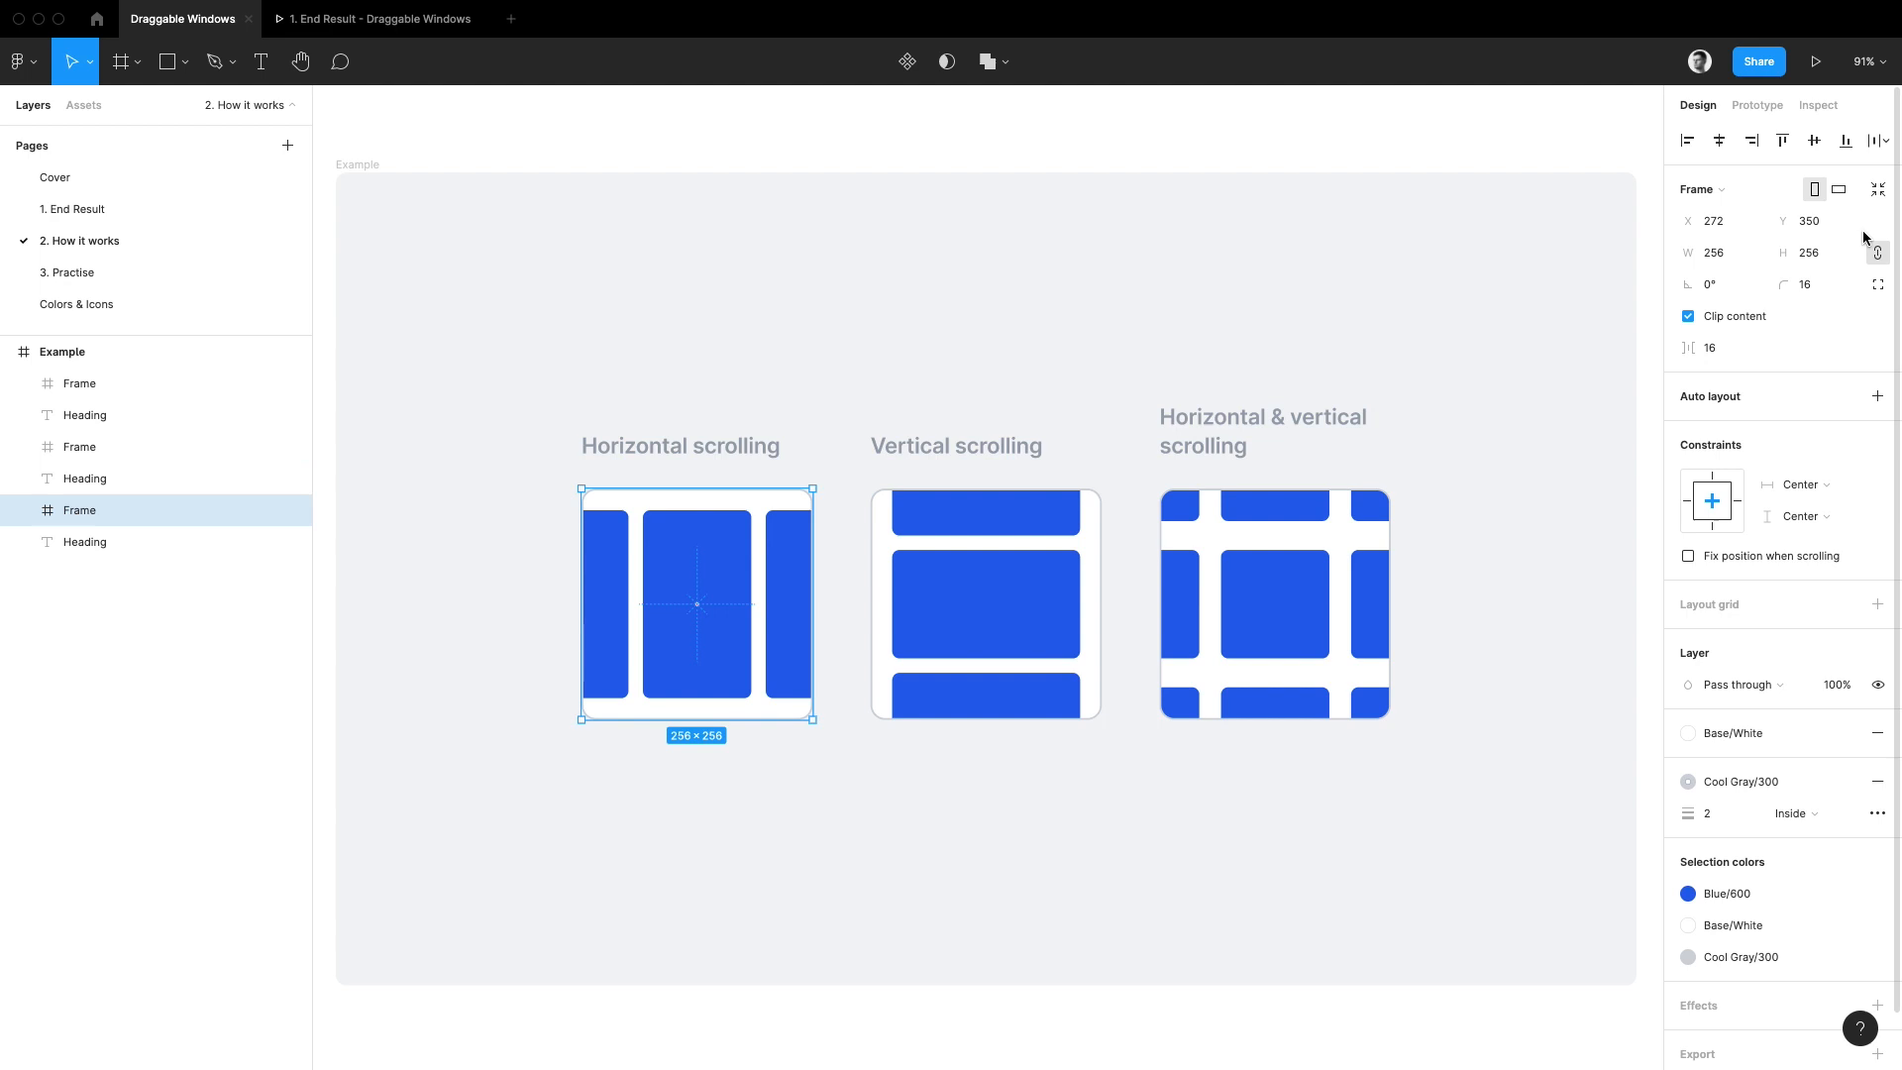
left_click(1757, 105)
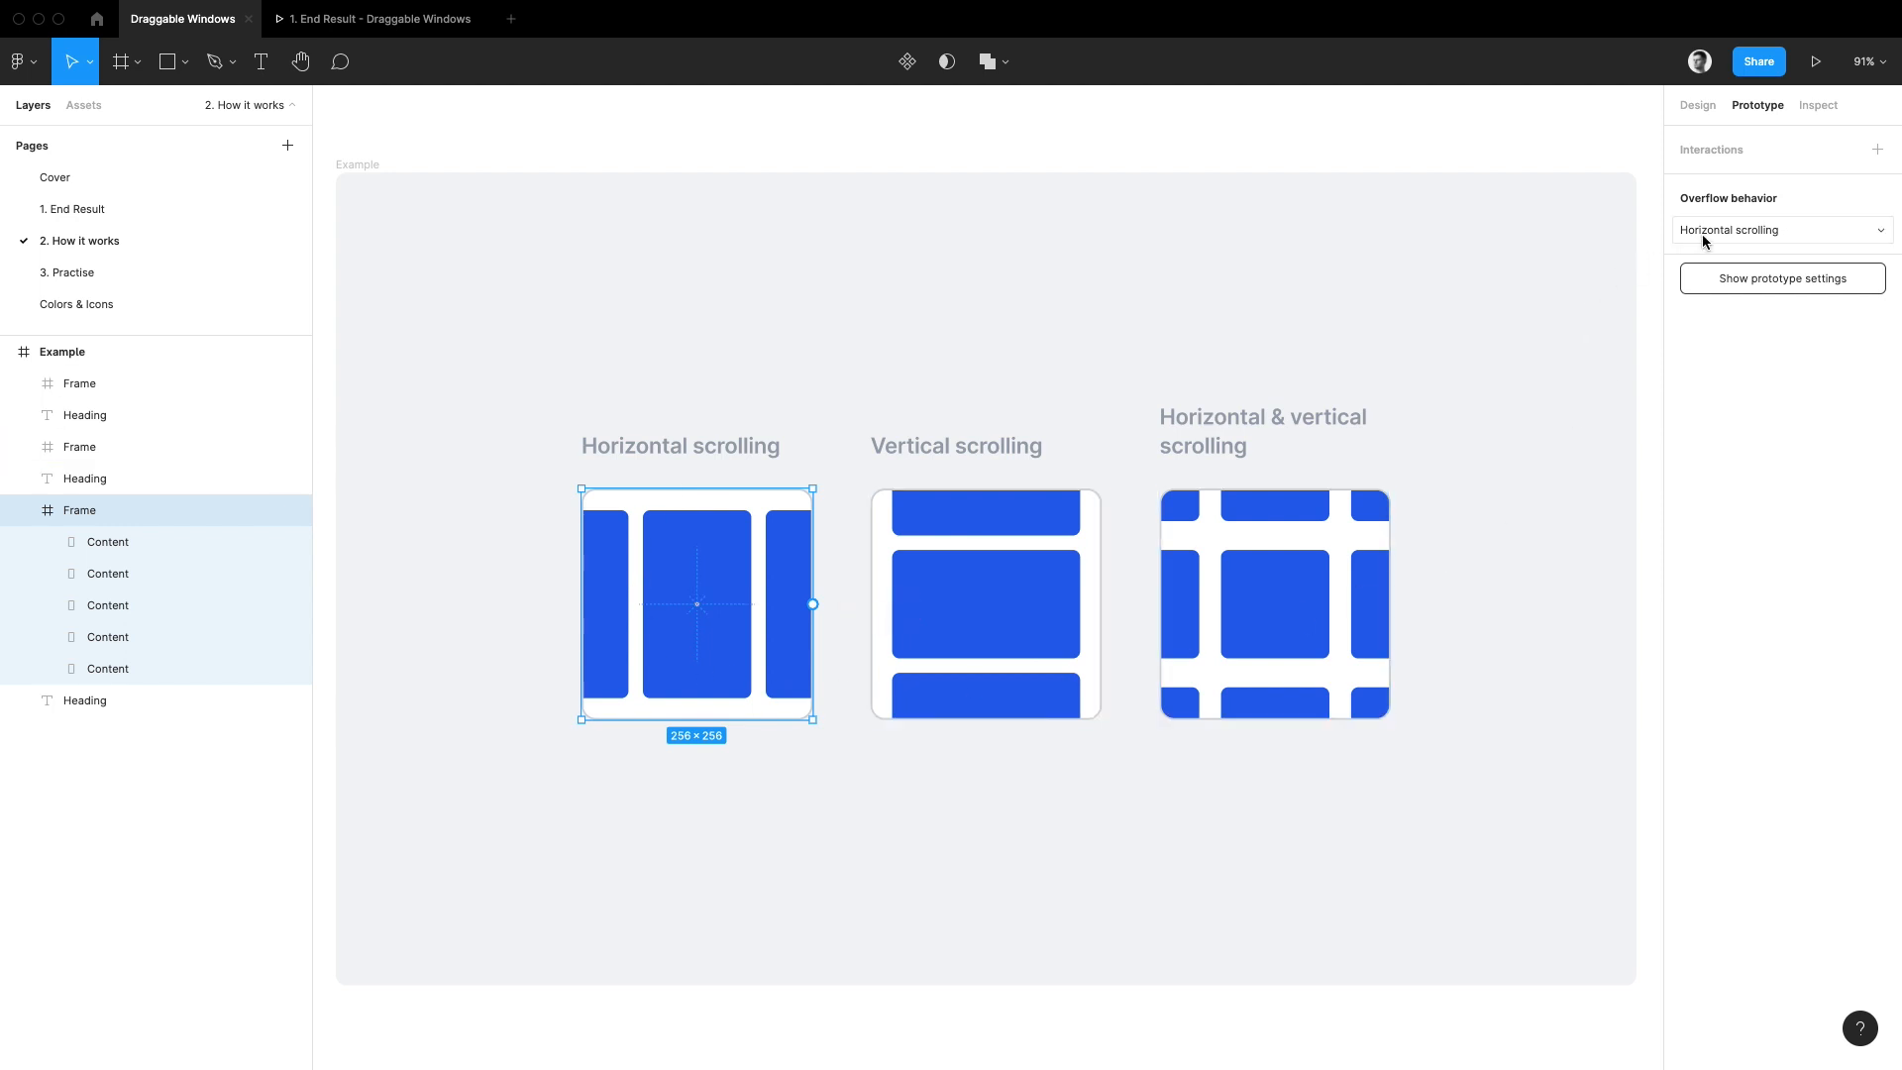
left_click(1782, 230)
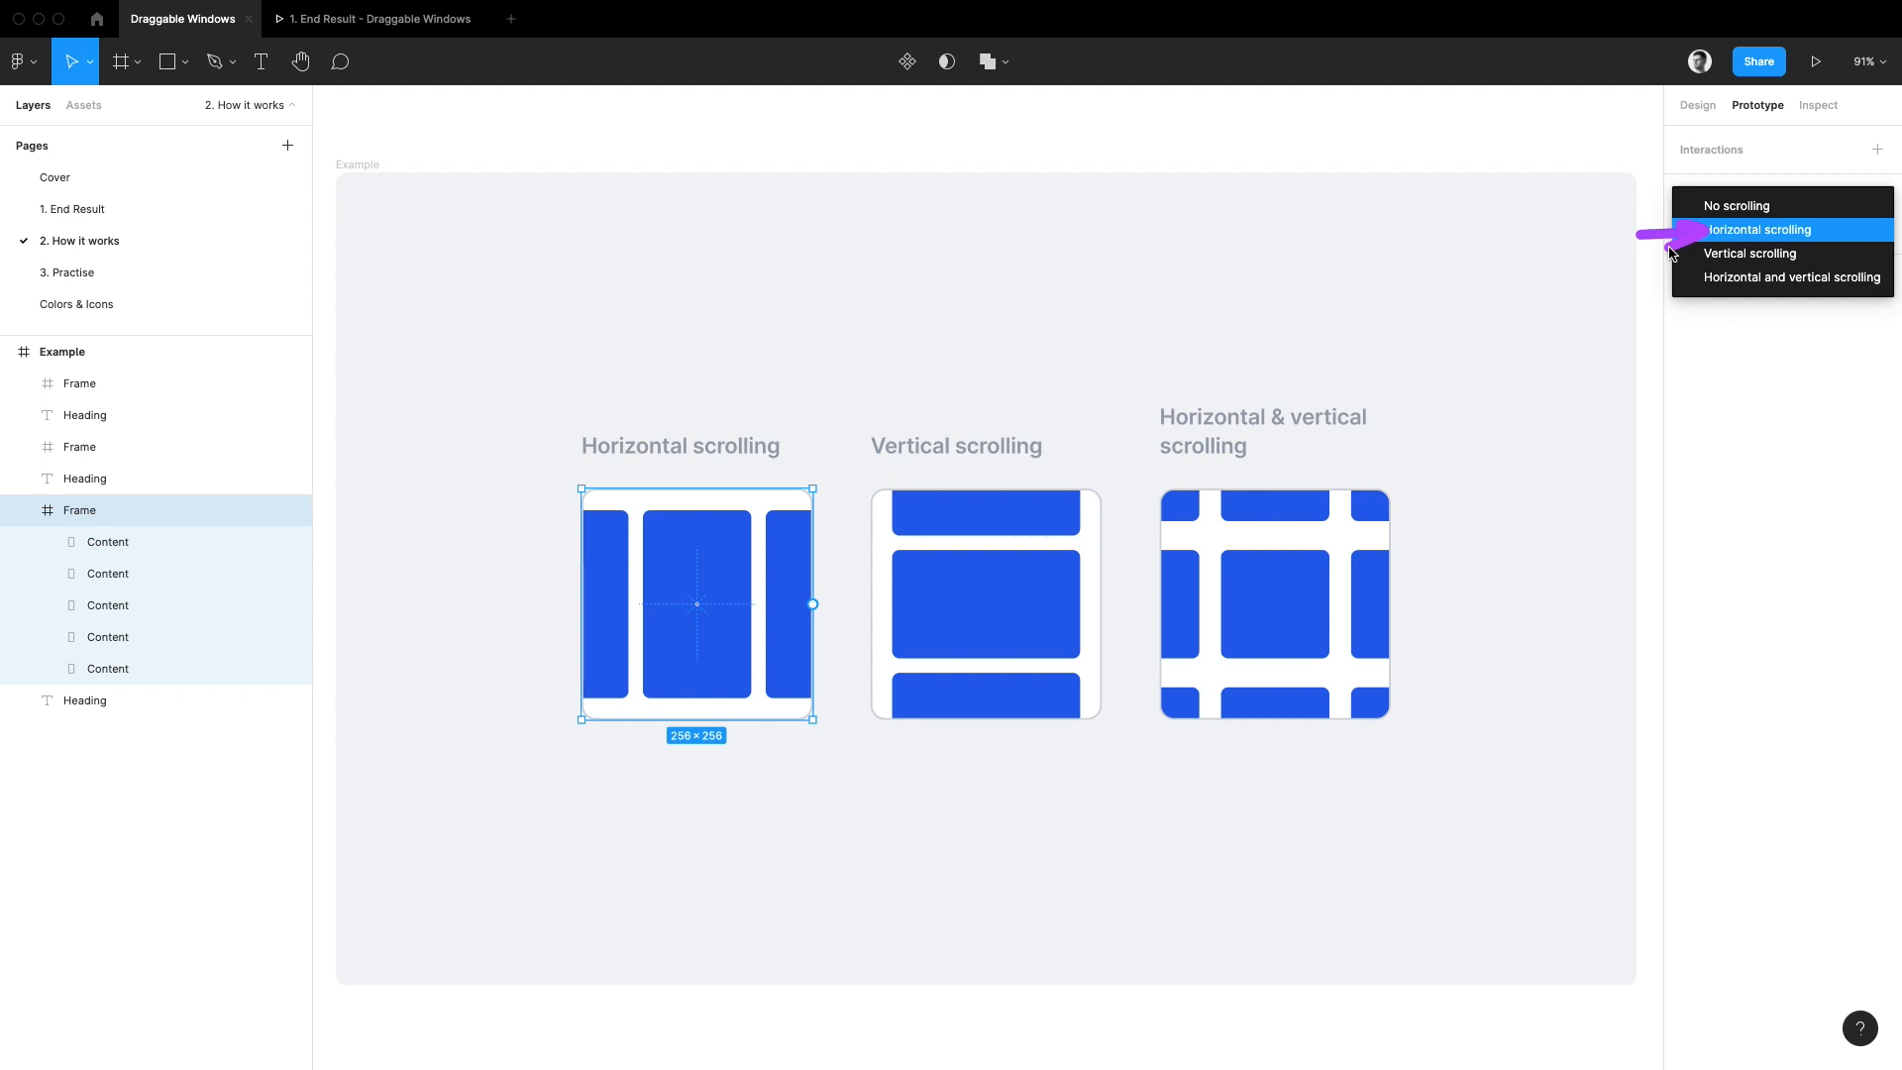
left_click(1815, 61)
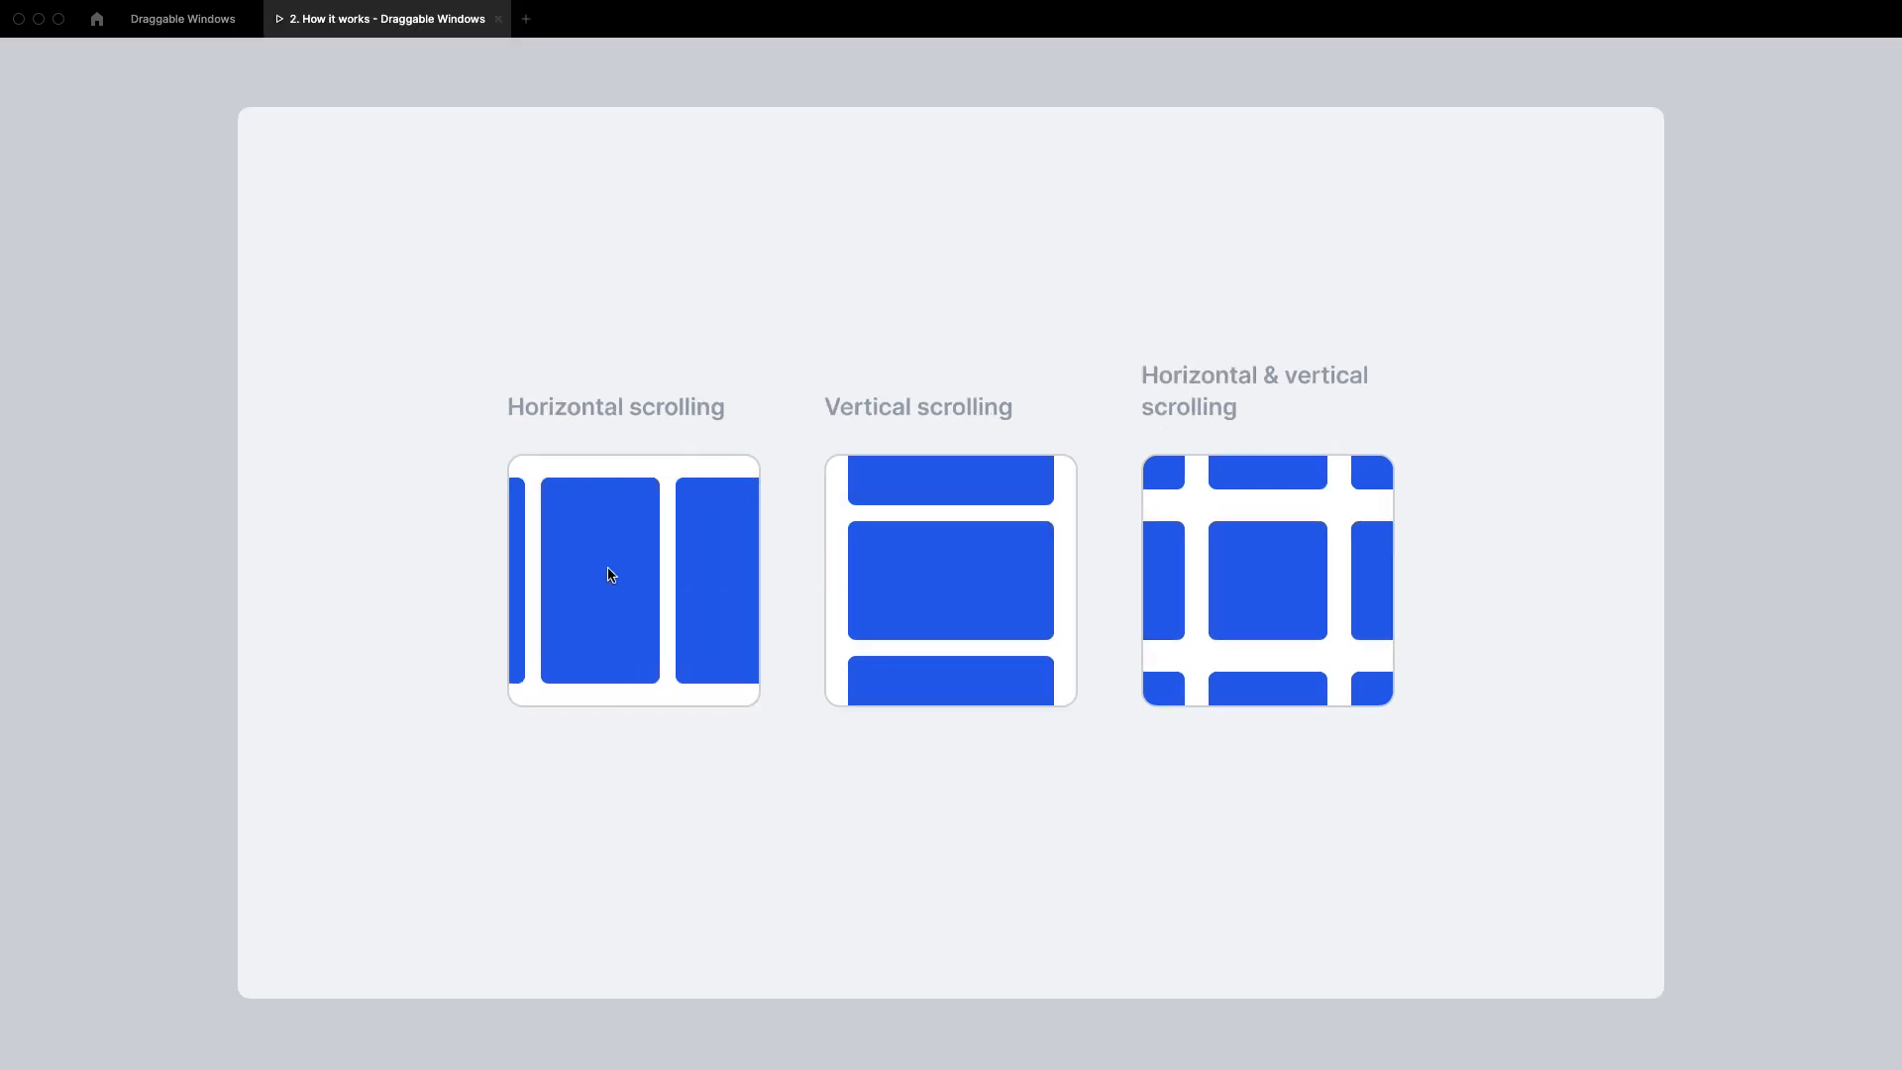
left_click(182, 17)
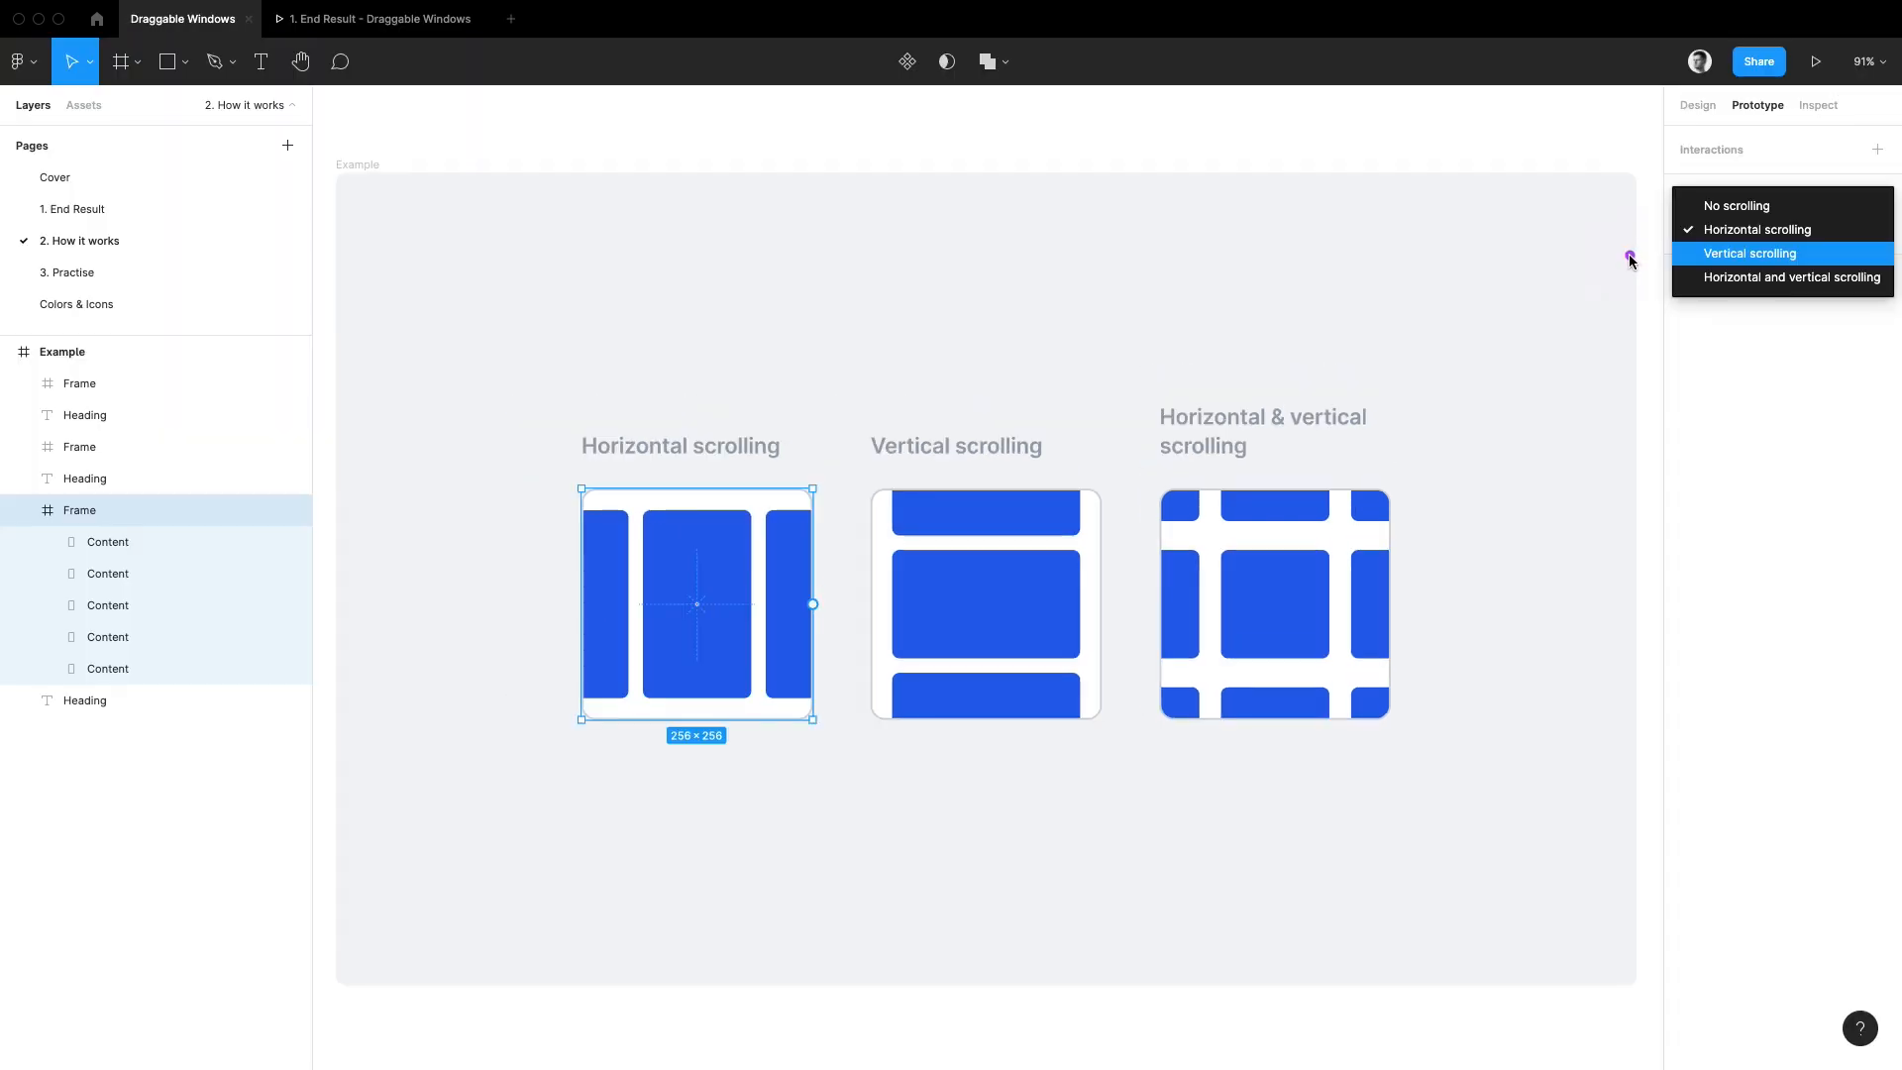
left_click(1818, 61)
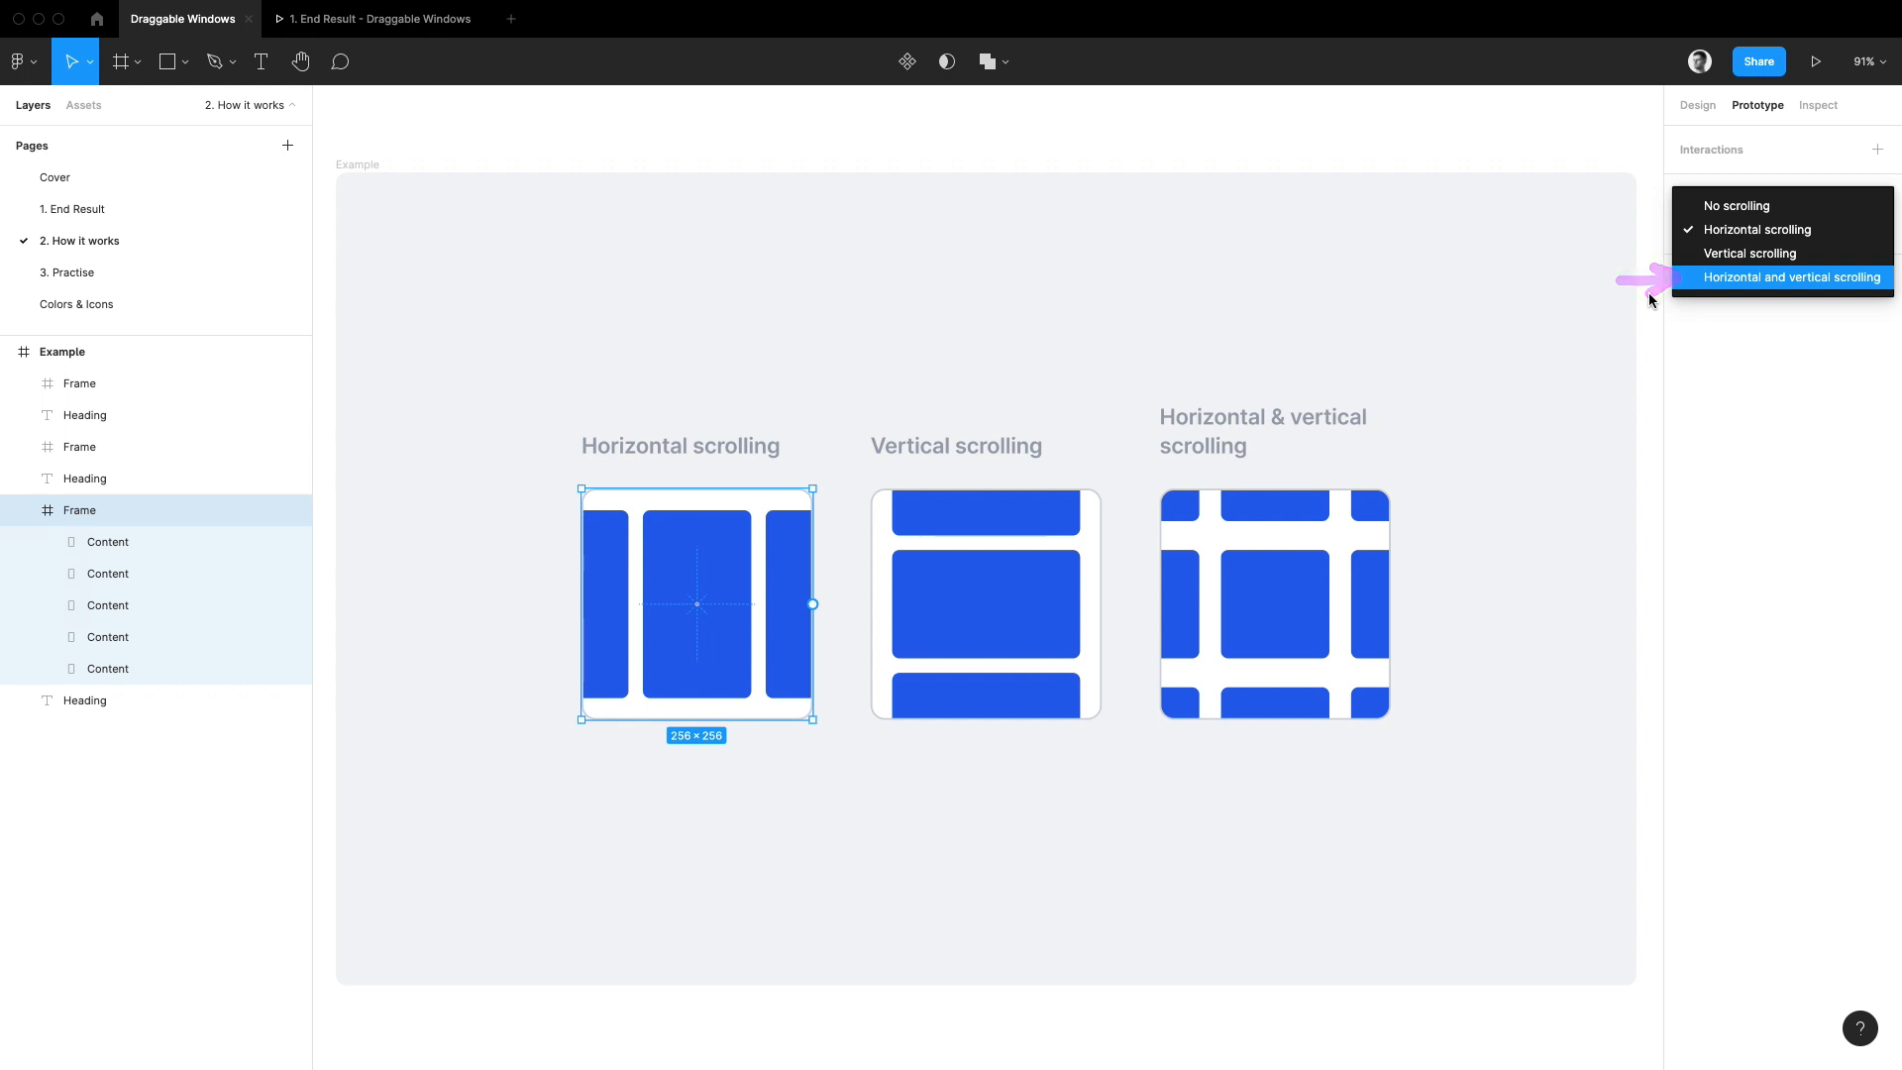
left_click(1817, 61)
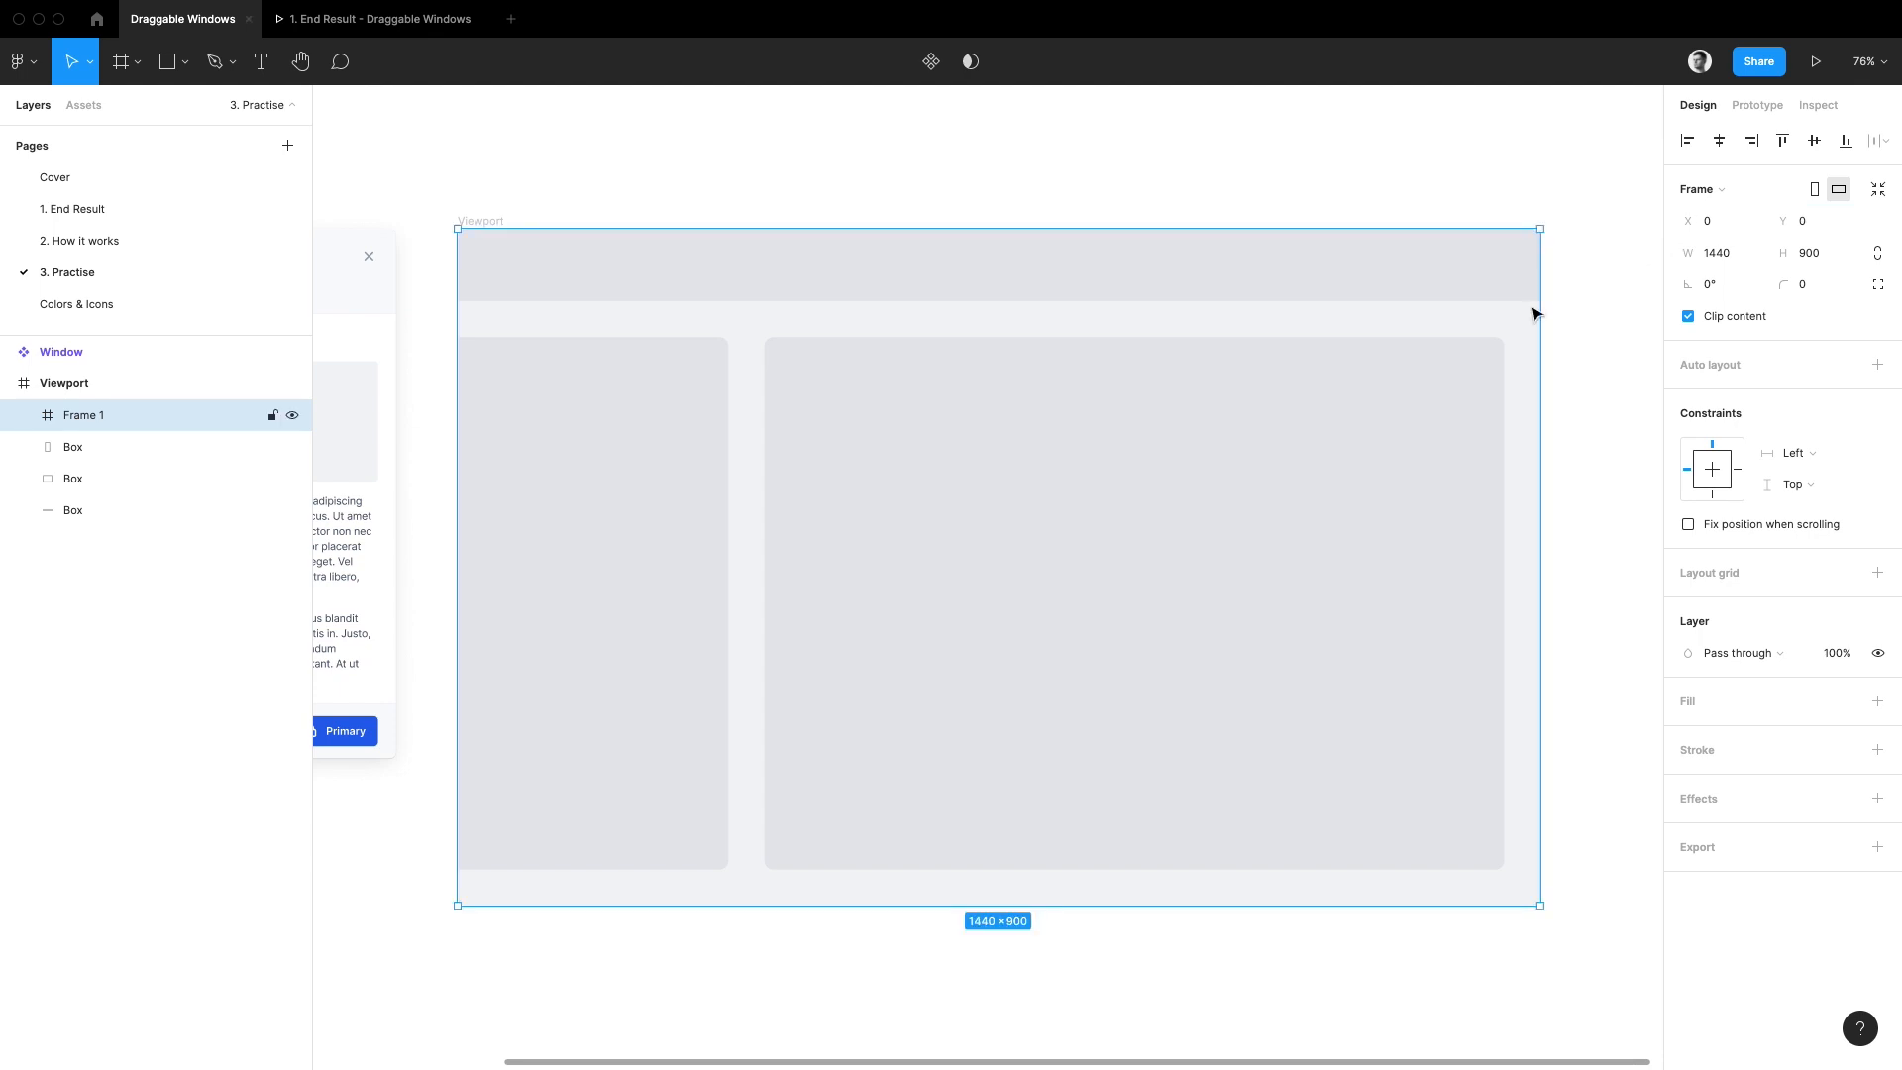
Set the Viewport's inner frame overflow to Horizontal and vertical scrolling in Prototype settings
left_click(1757, 105)
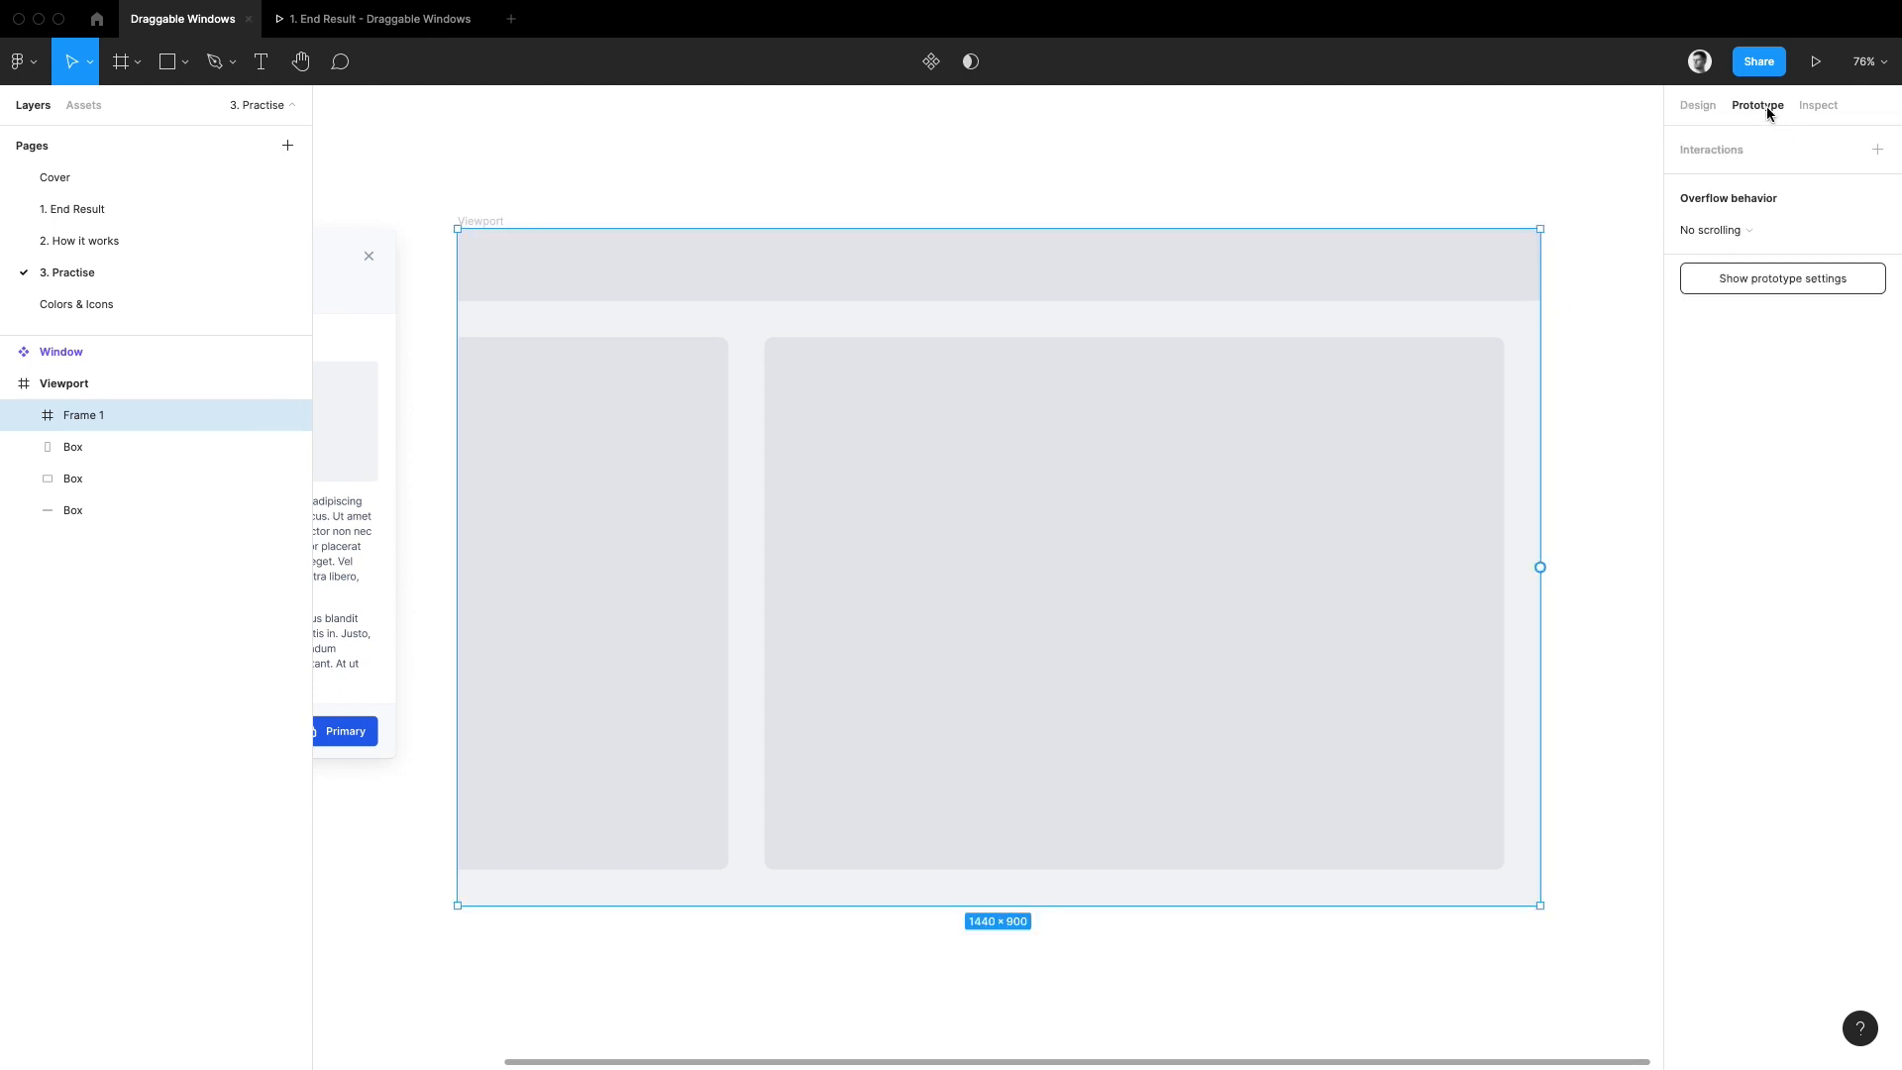
mouse_move(1637, 184)
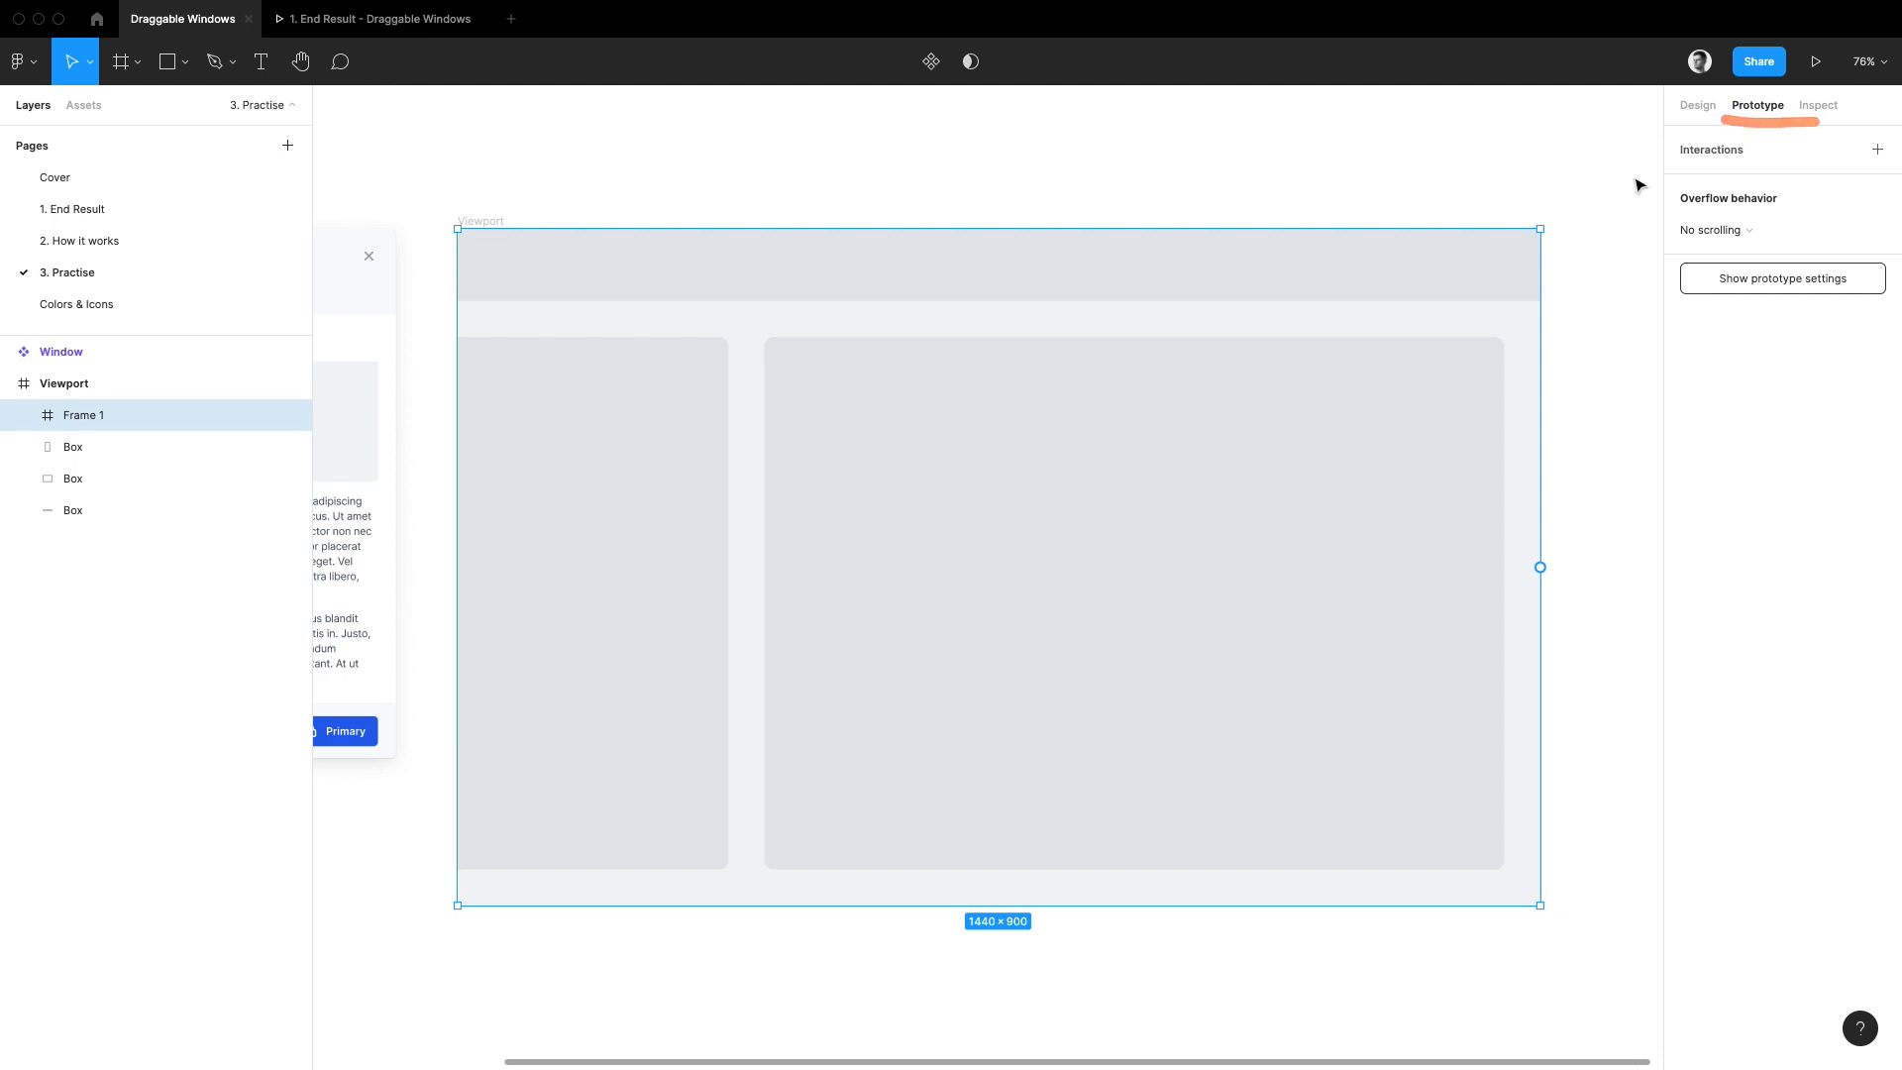
left_click(1714, 230)
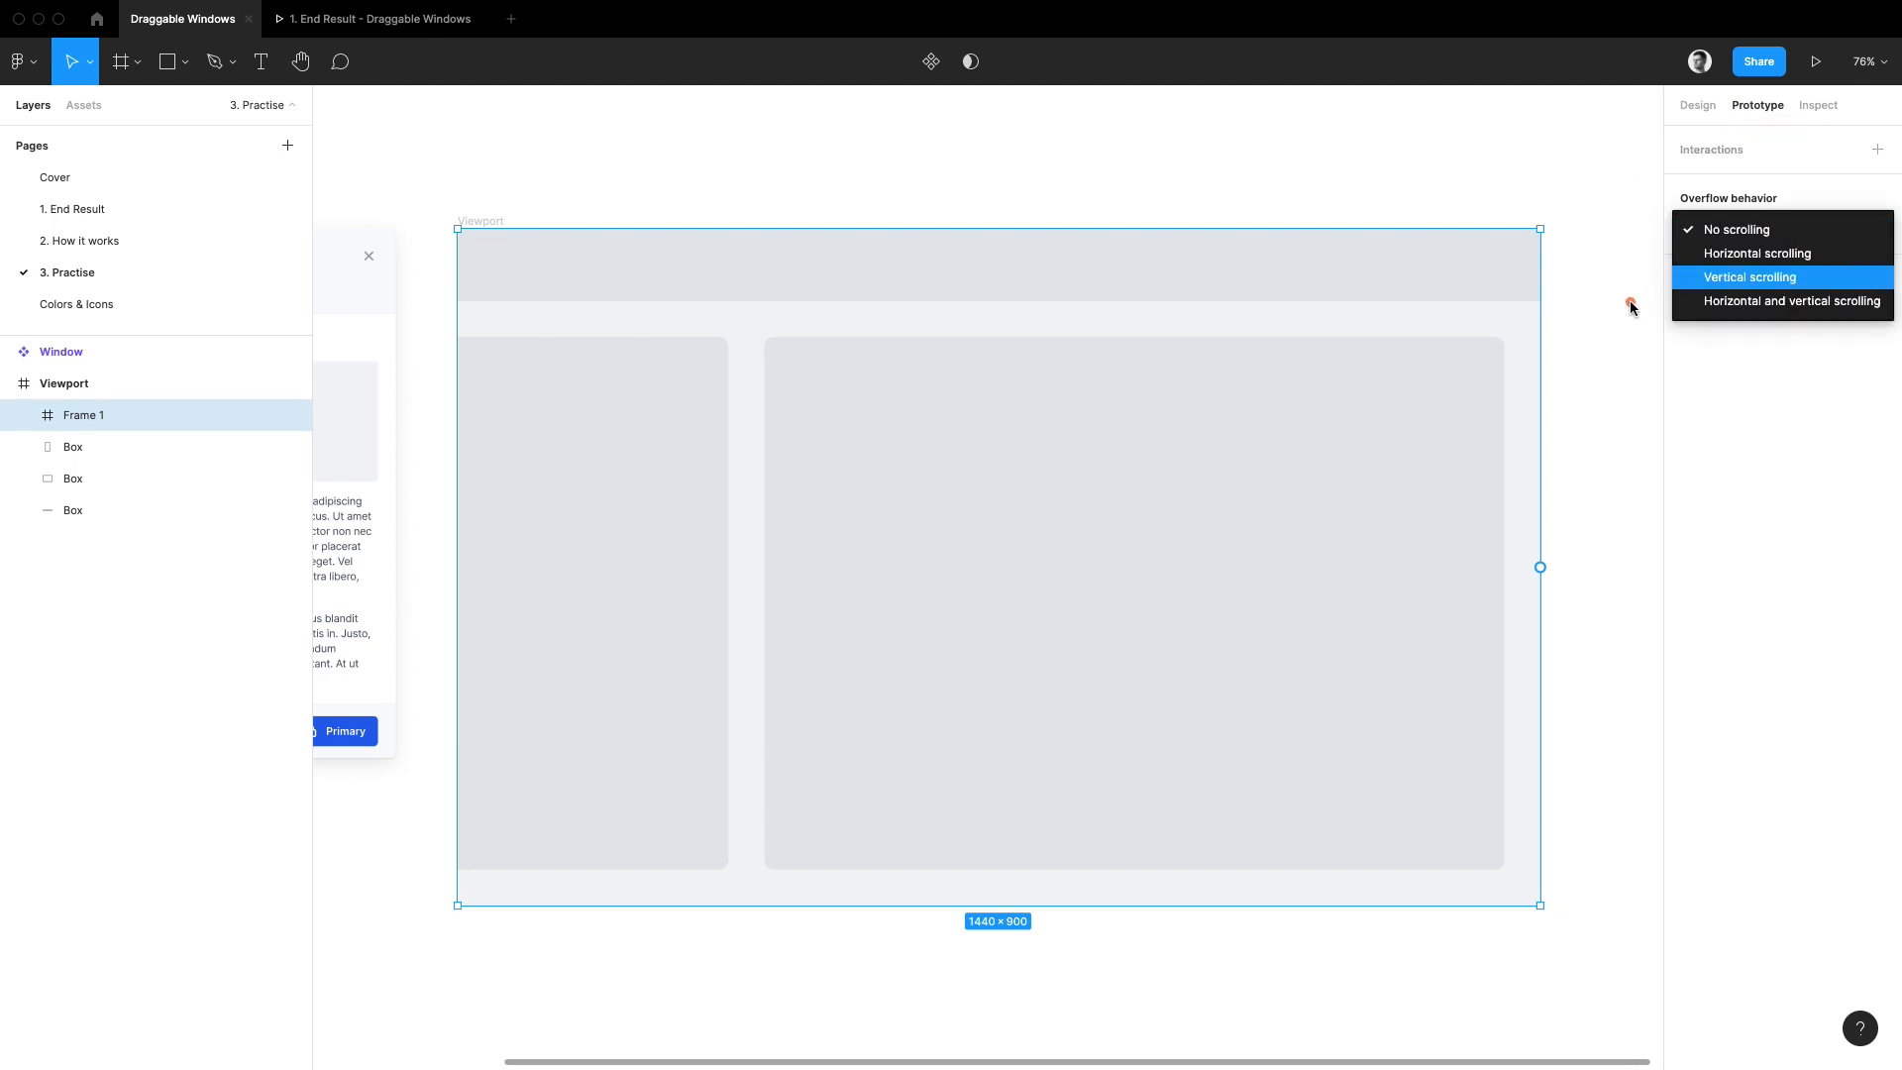
mouse_move(1791, 301)
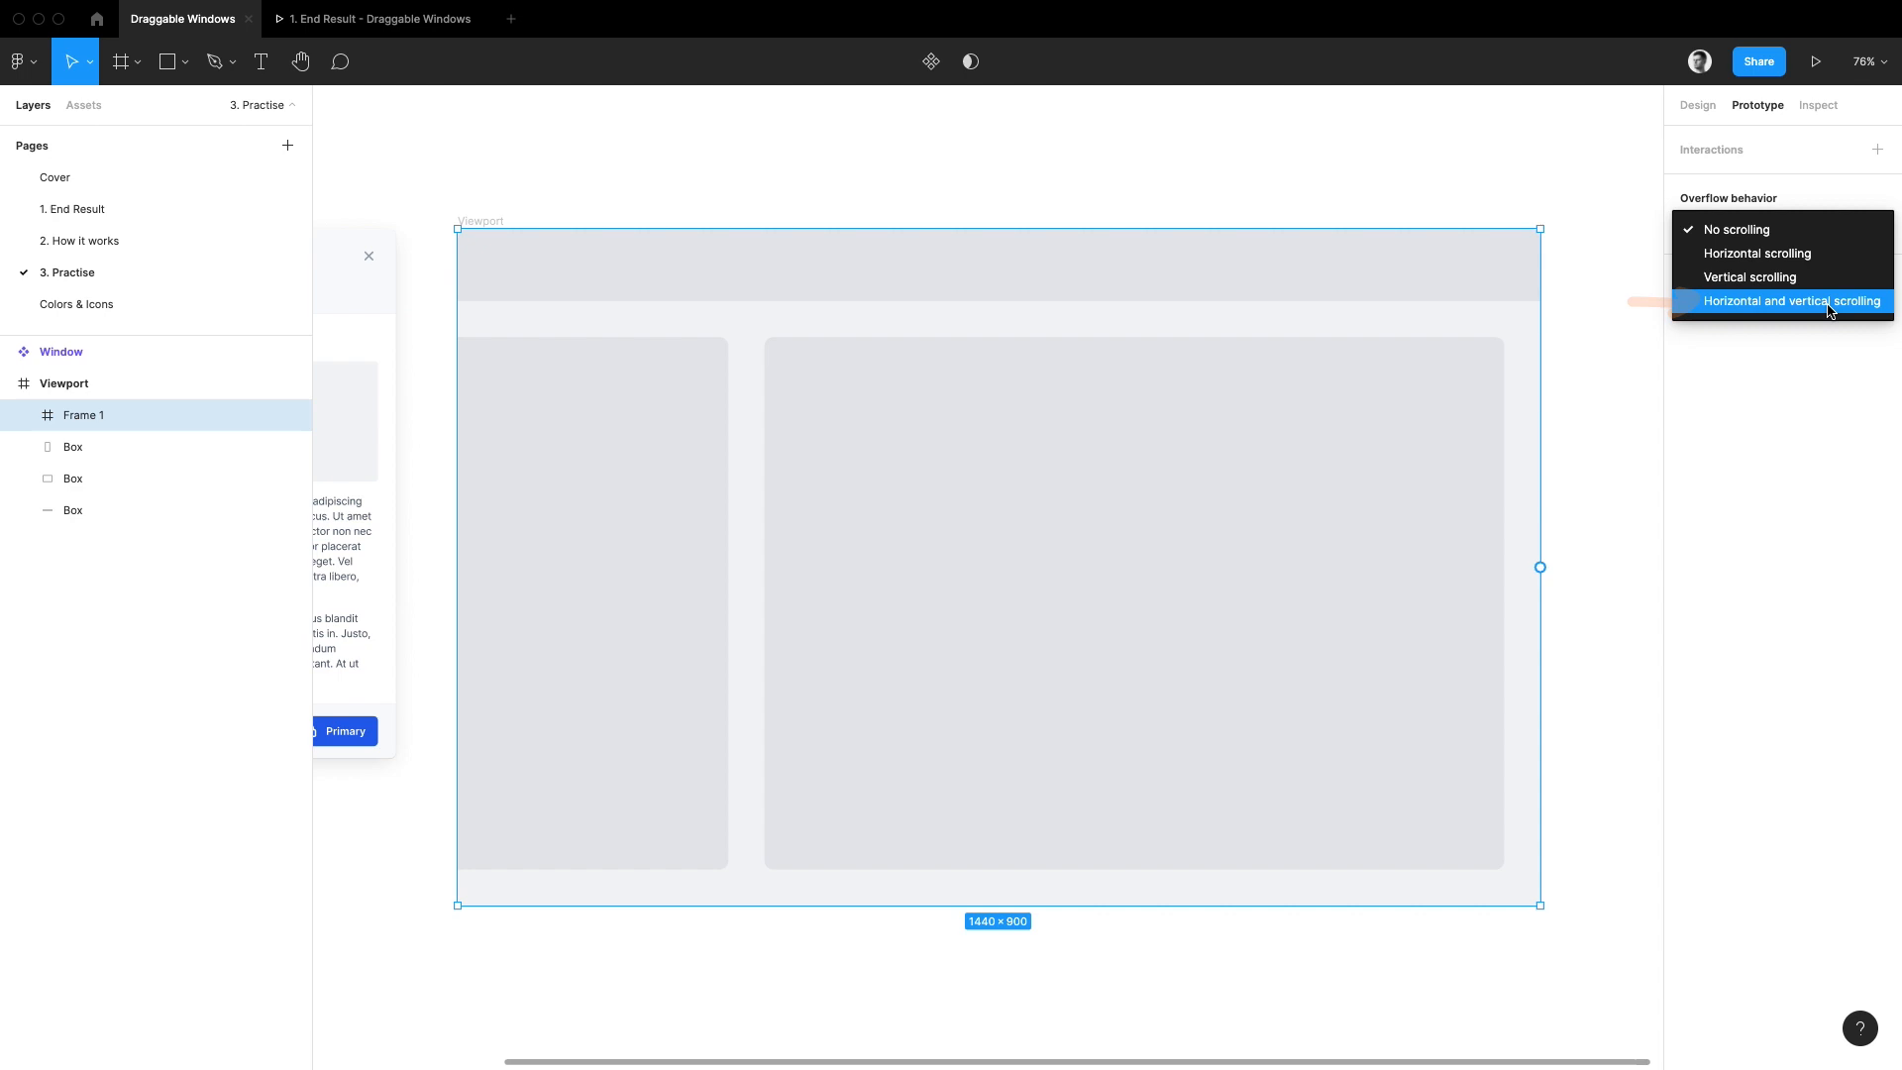
left_click(1792, 301)
type("Window Container")
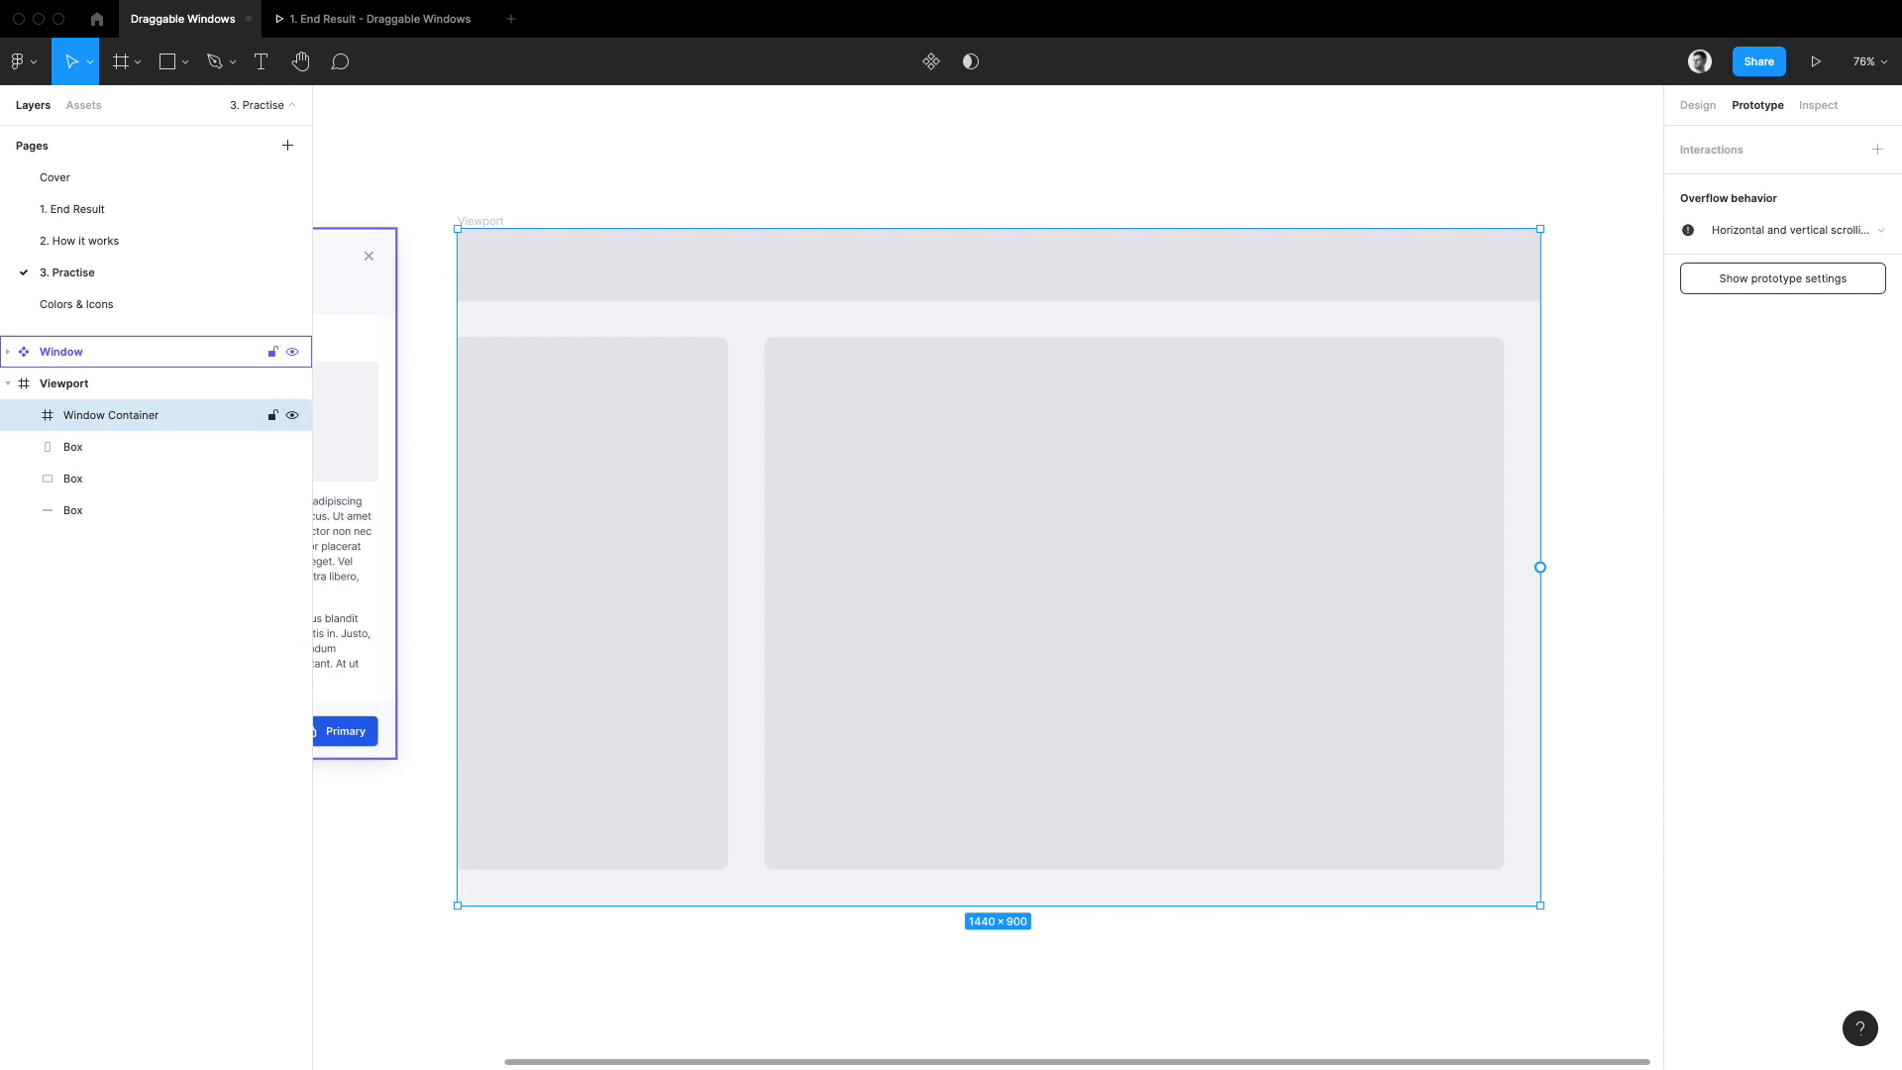
Add a larger frame inside Window Container and rename it 'Draggable Area'
left_click(117, 62)
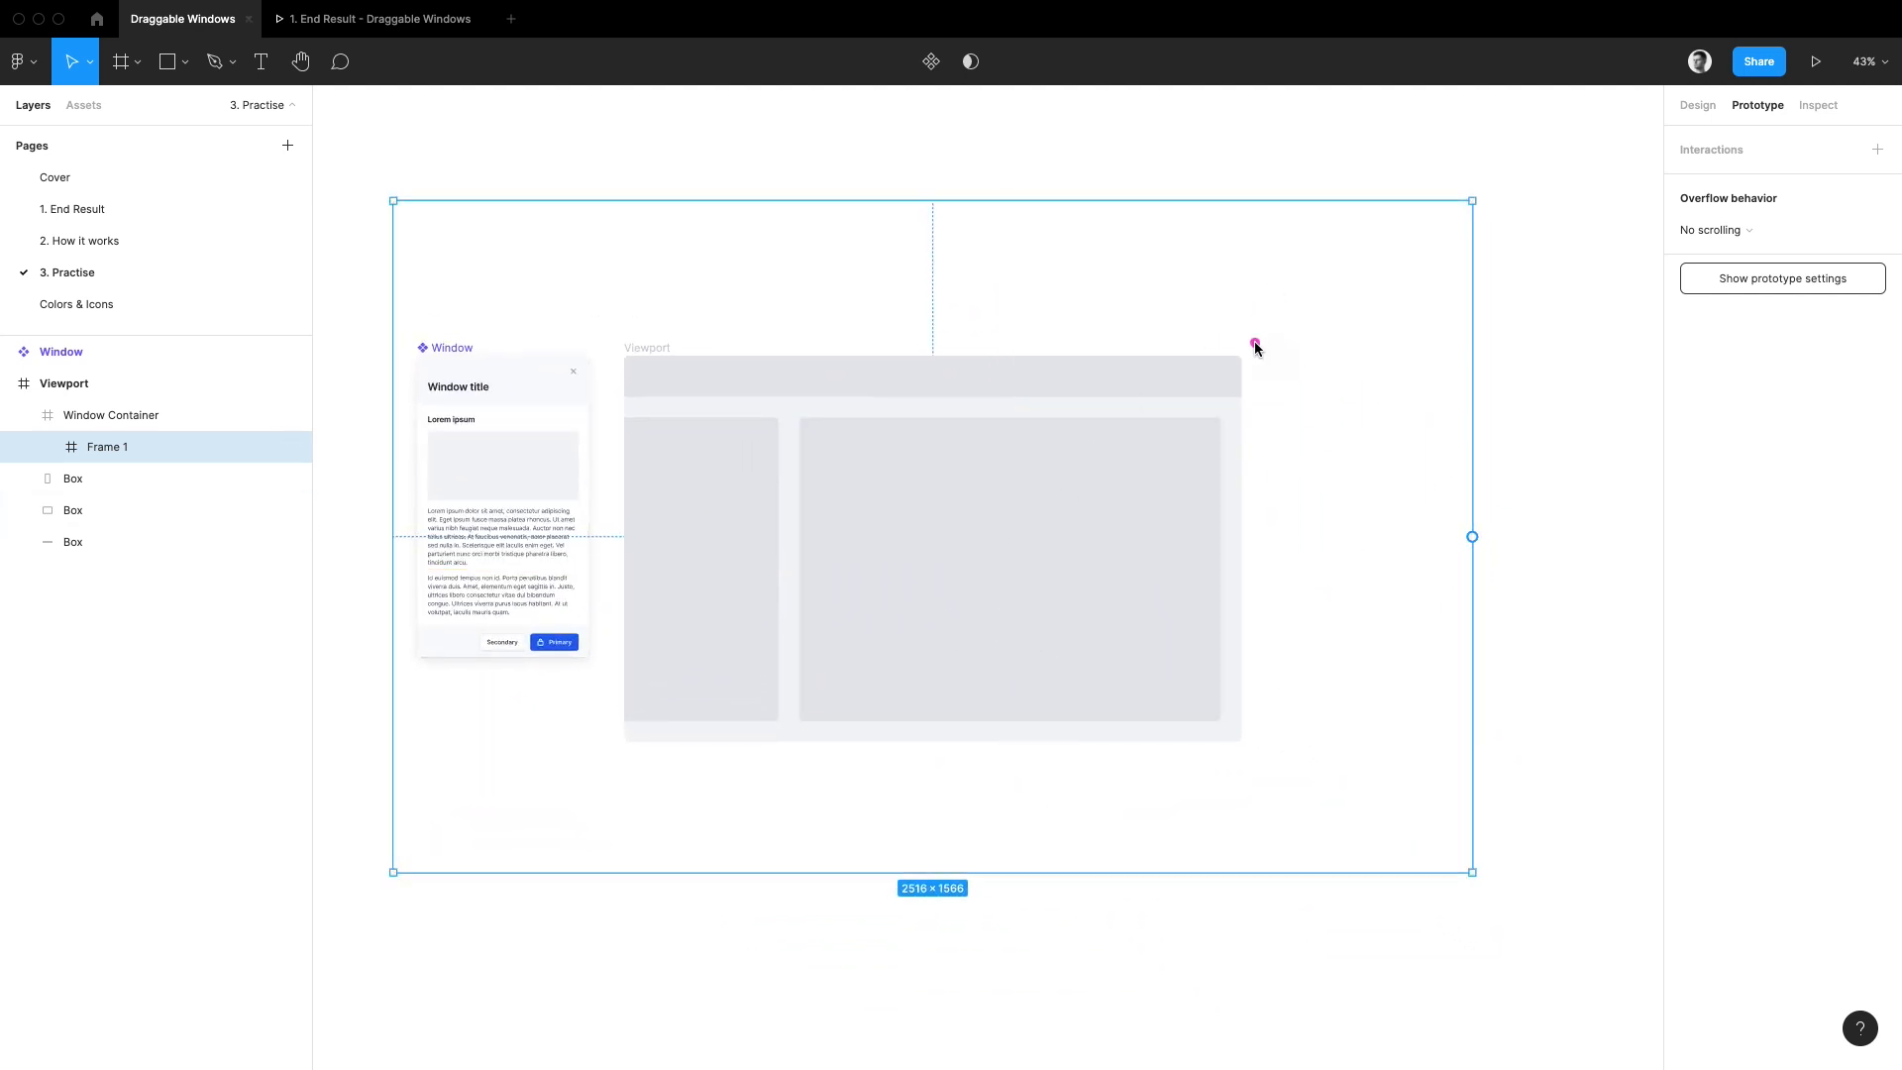
mouse_move(1282, 349)
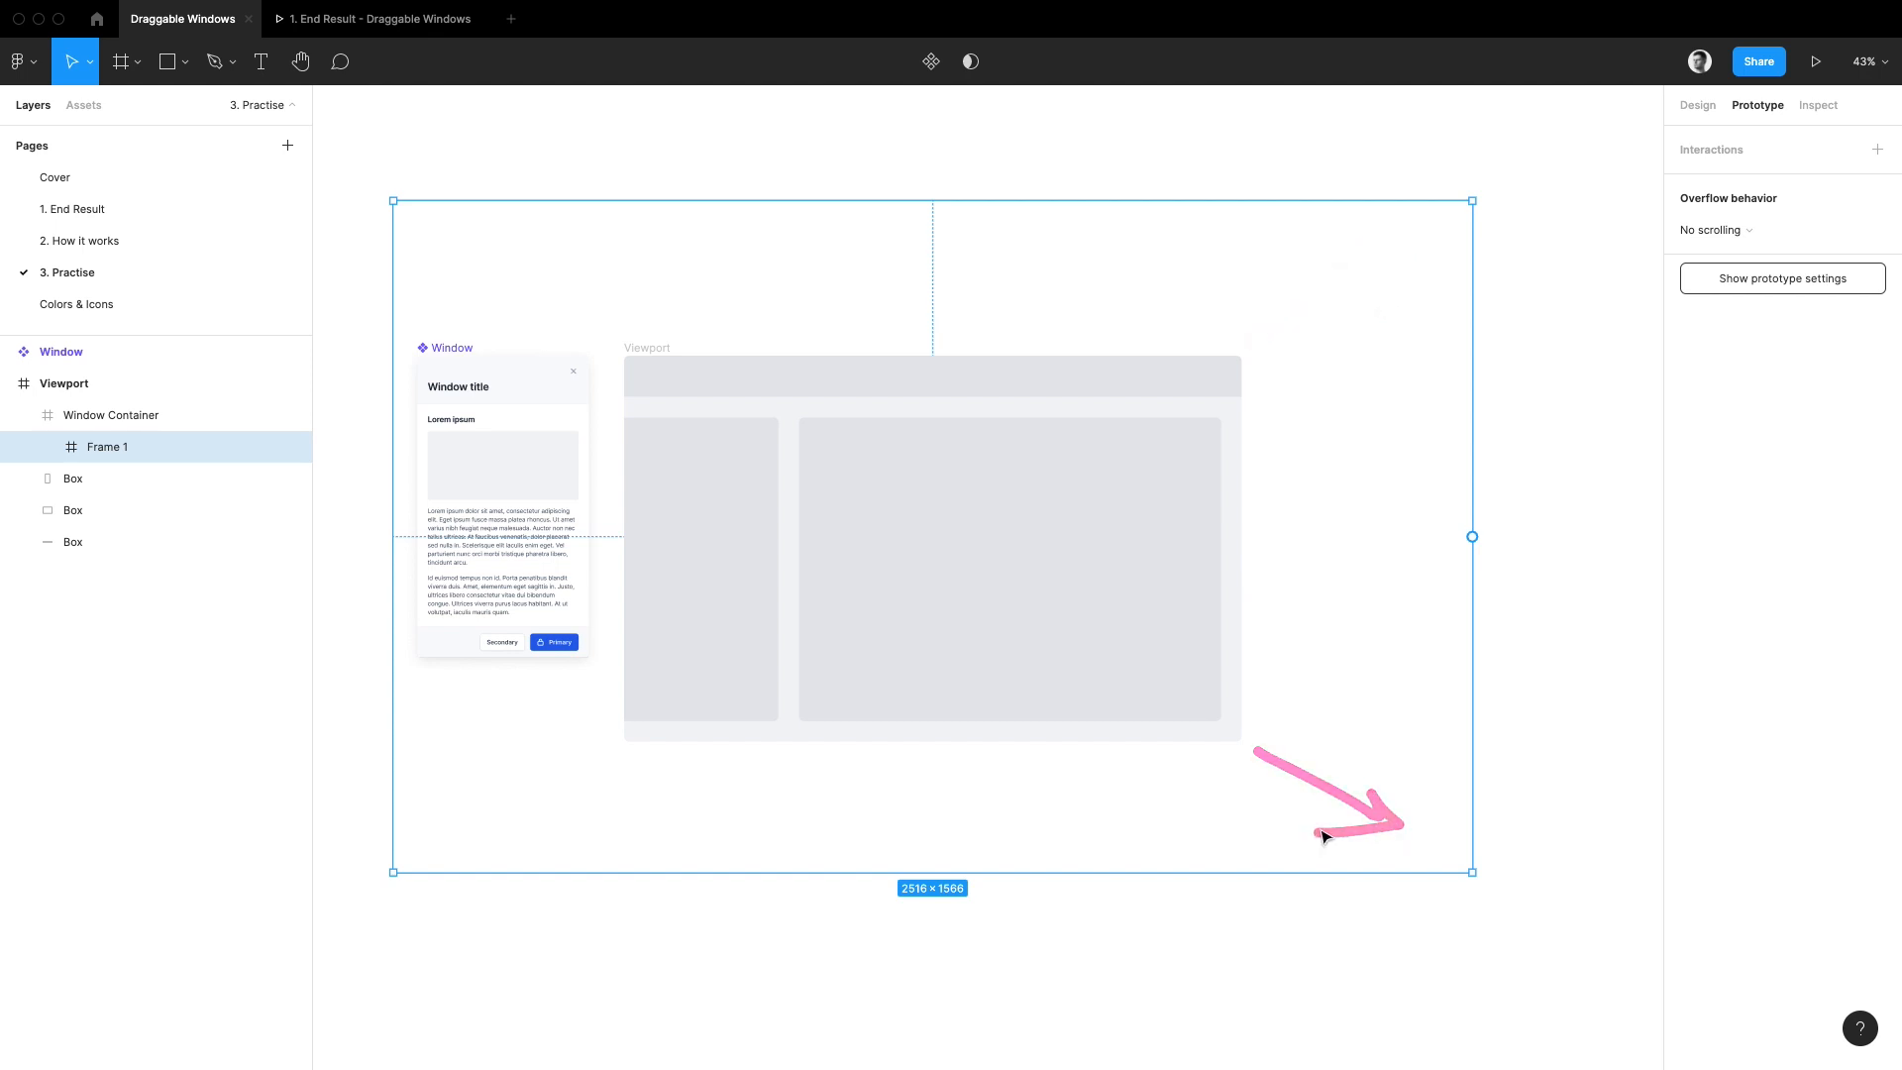
left_click(1009, 570)
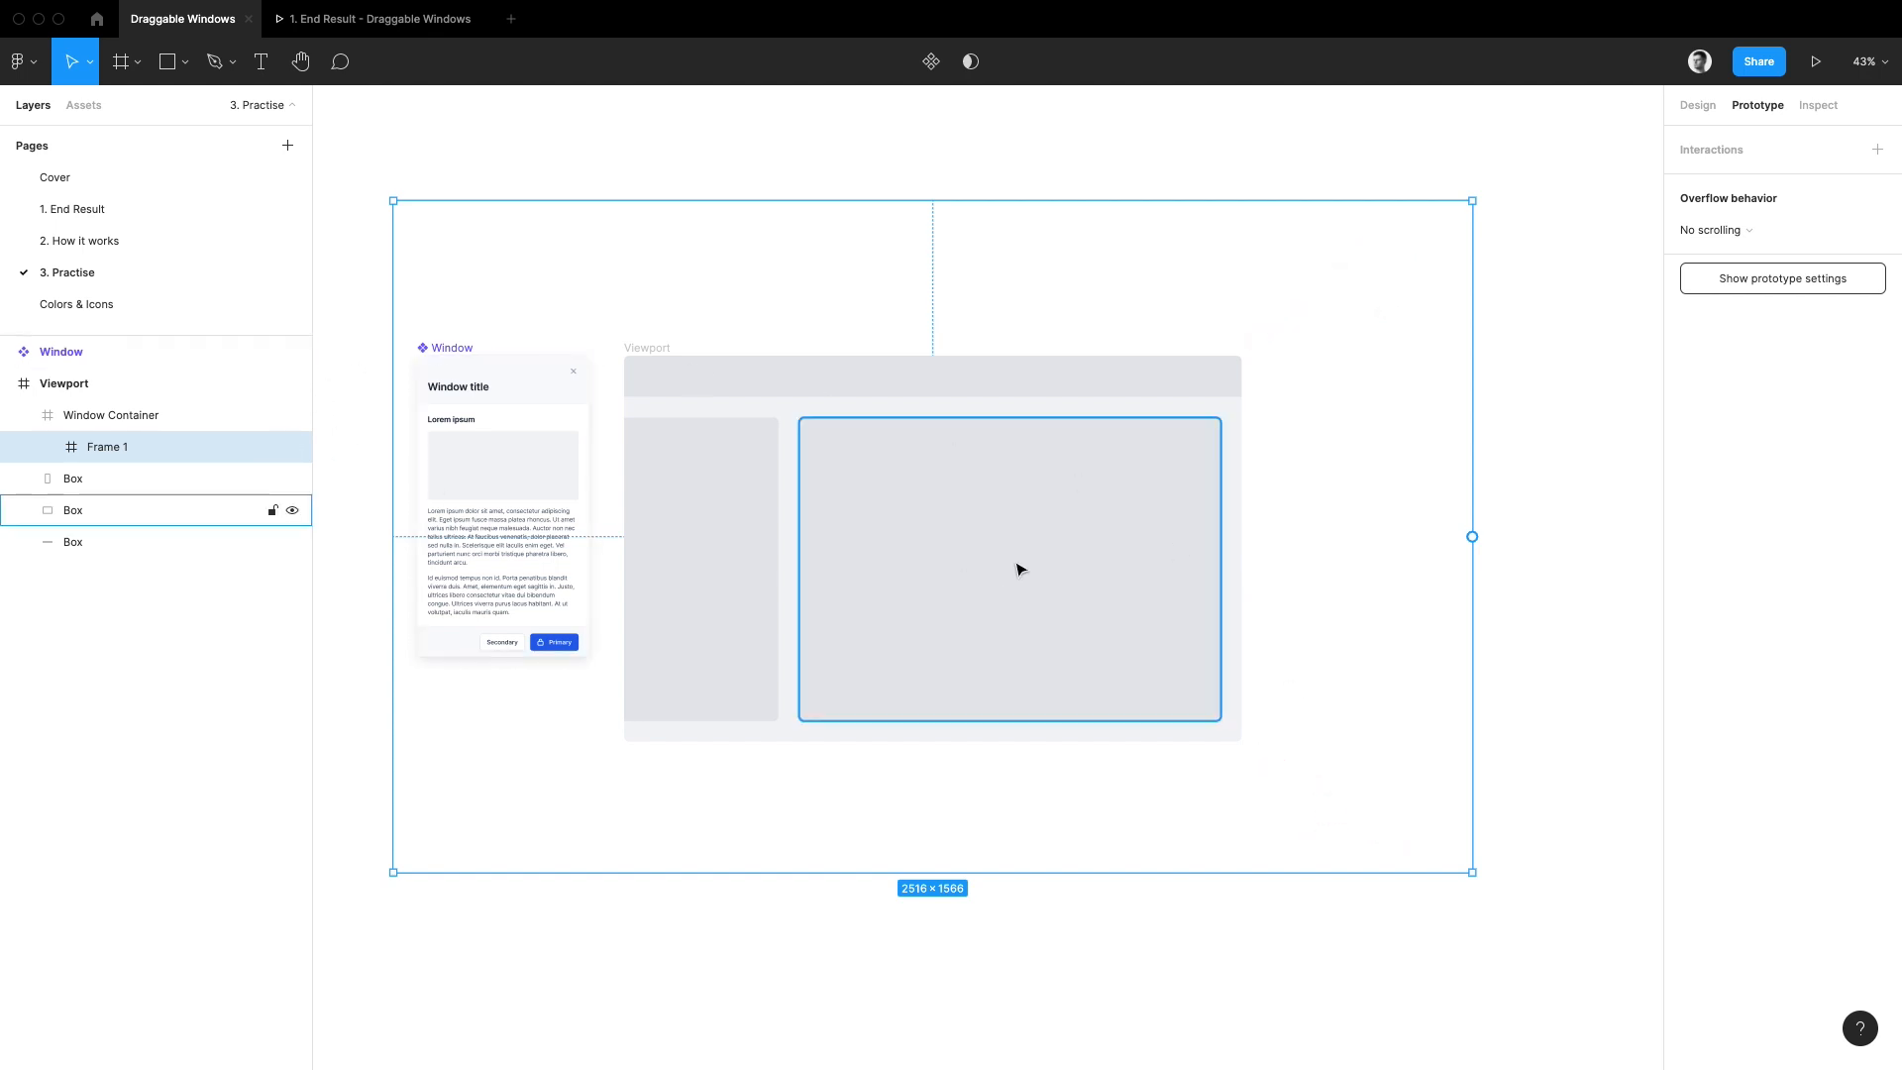
double_click(107, 446)
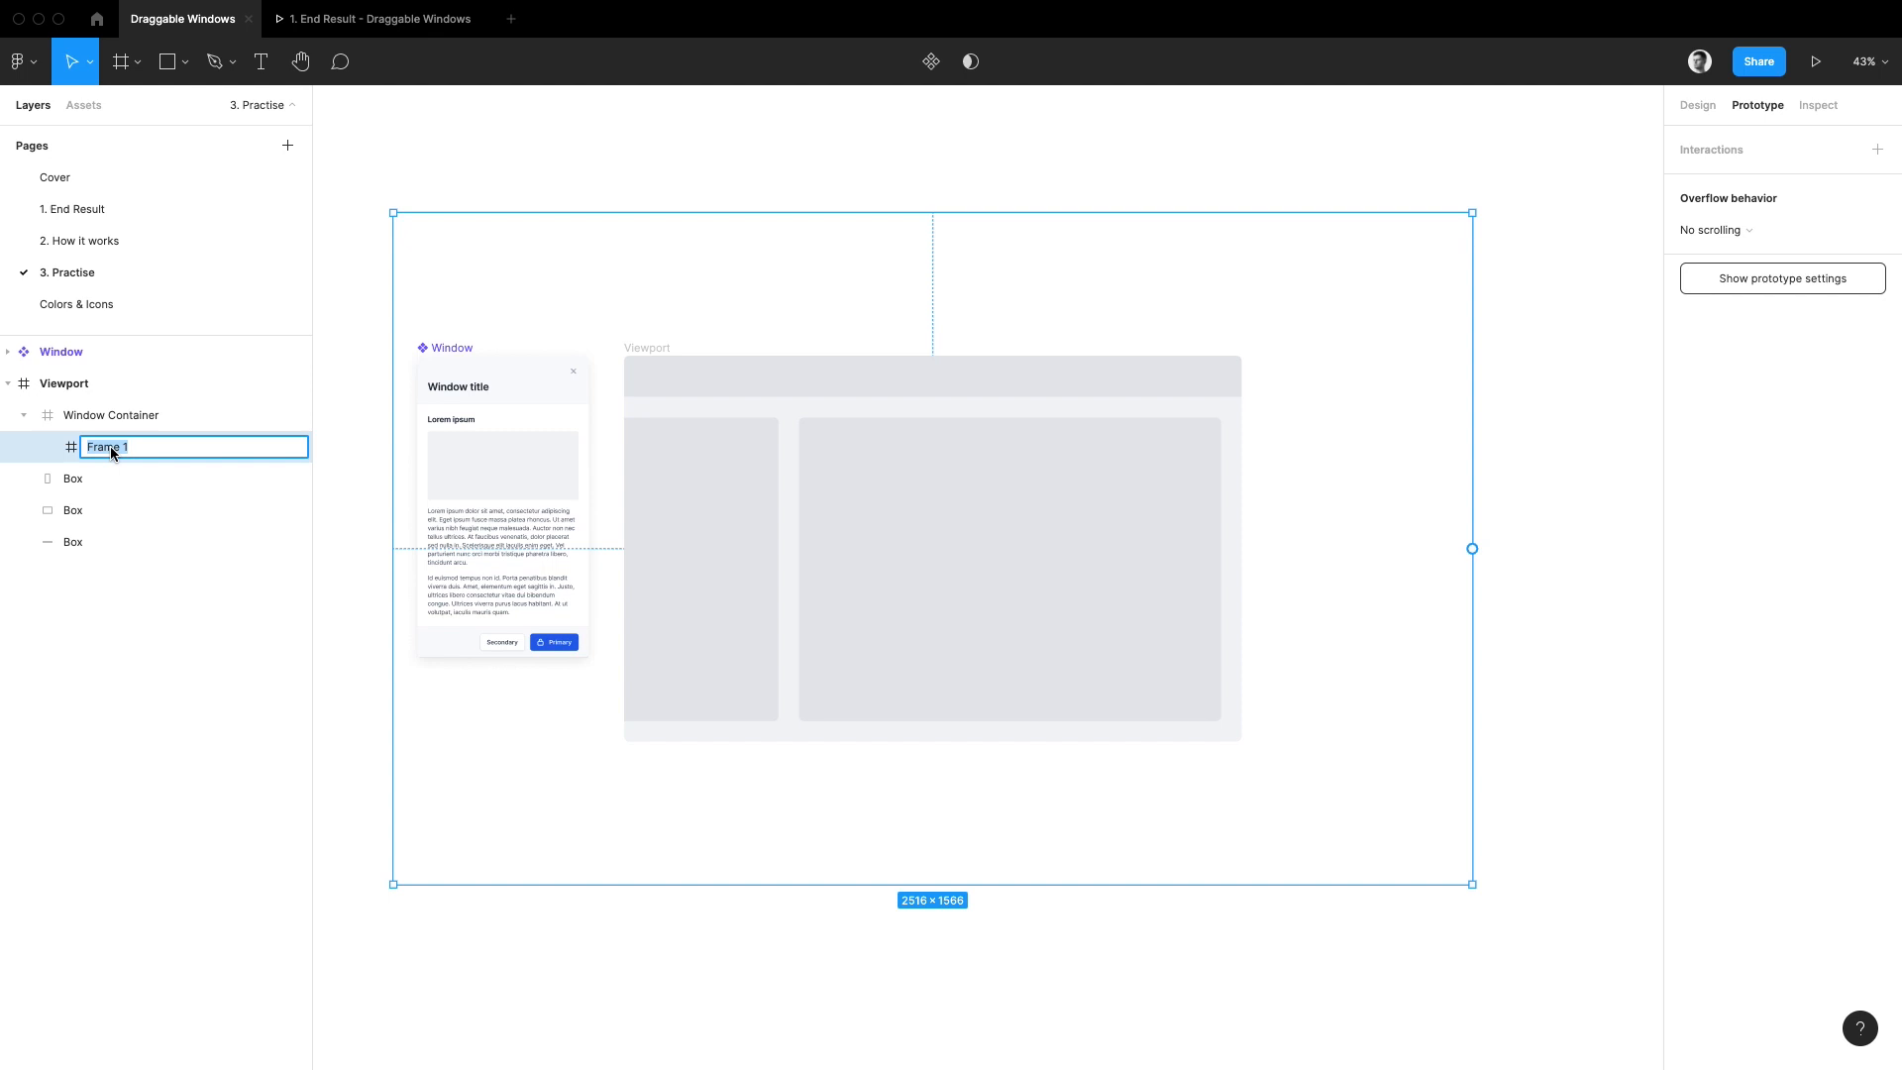
type("Draggable Area")
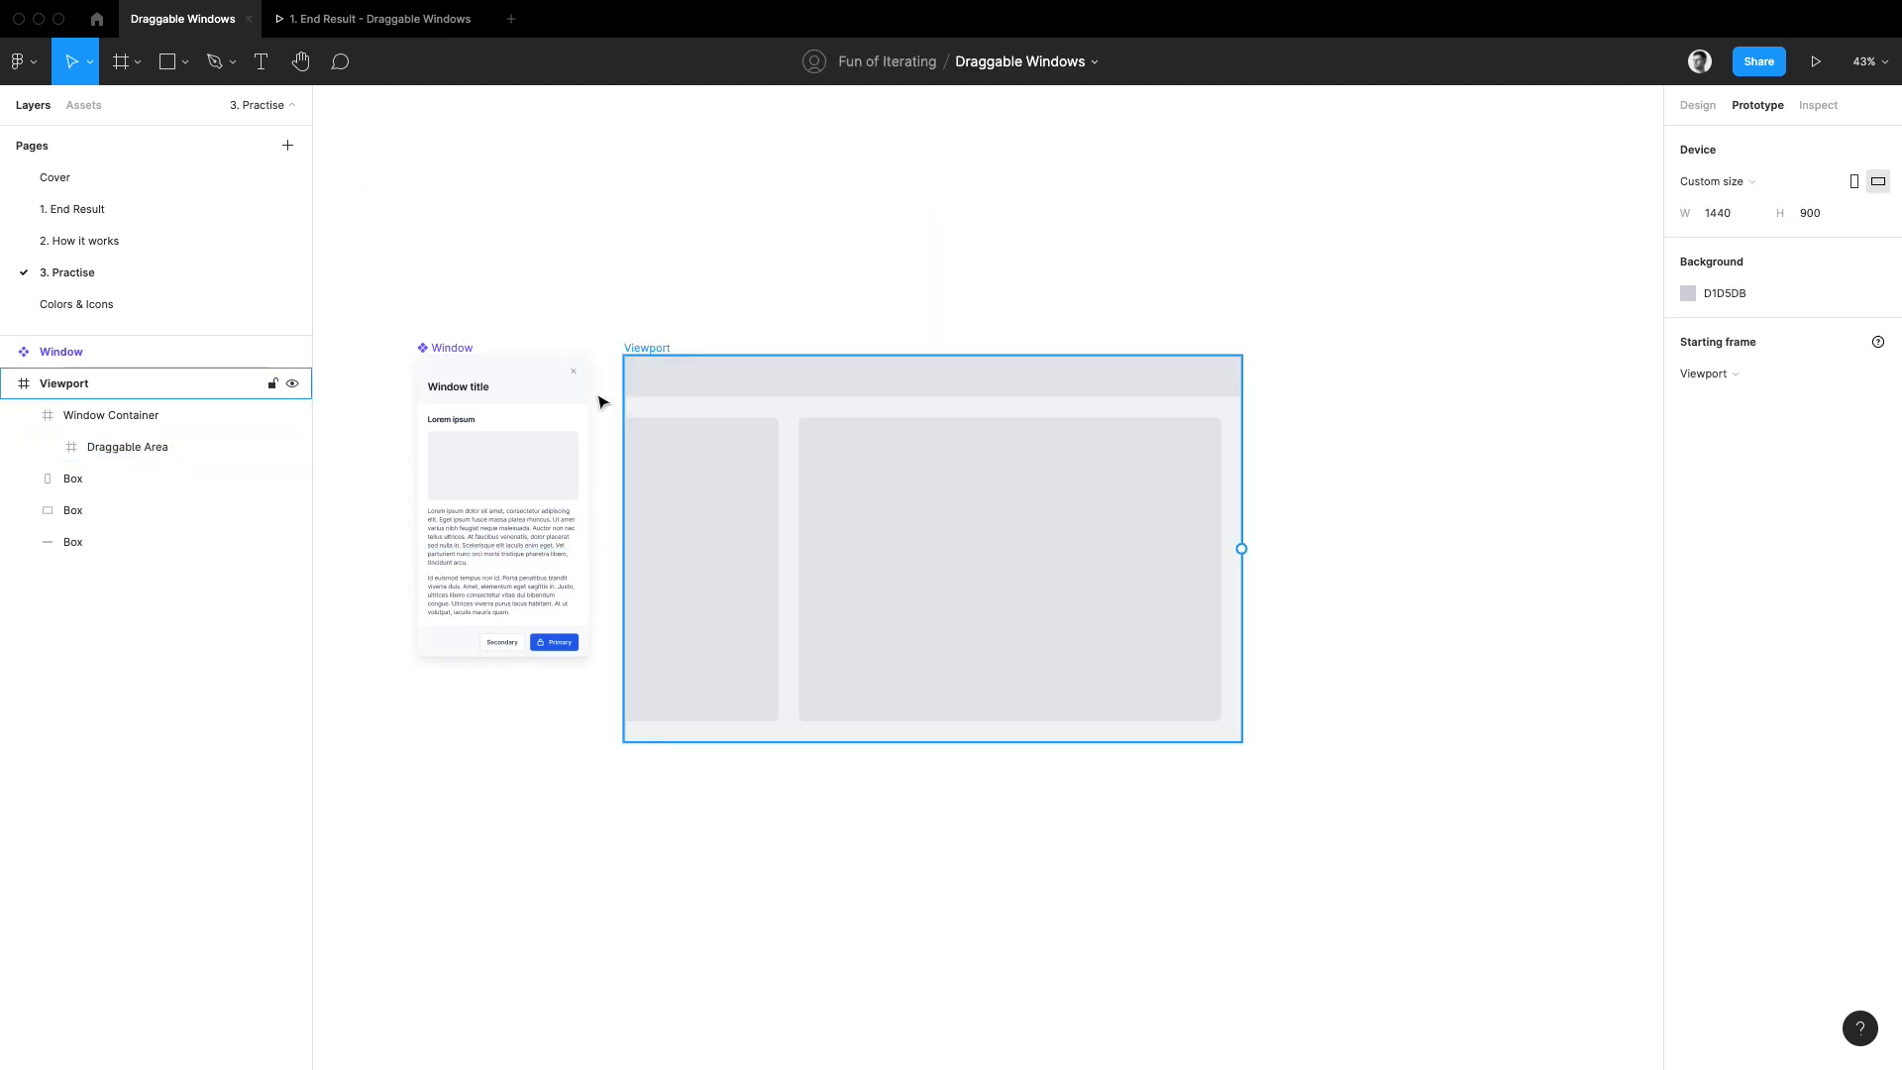
Move the Window instance into Draggable Area and preview the Practise prototype
left_click(501, 485)
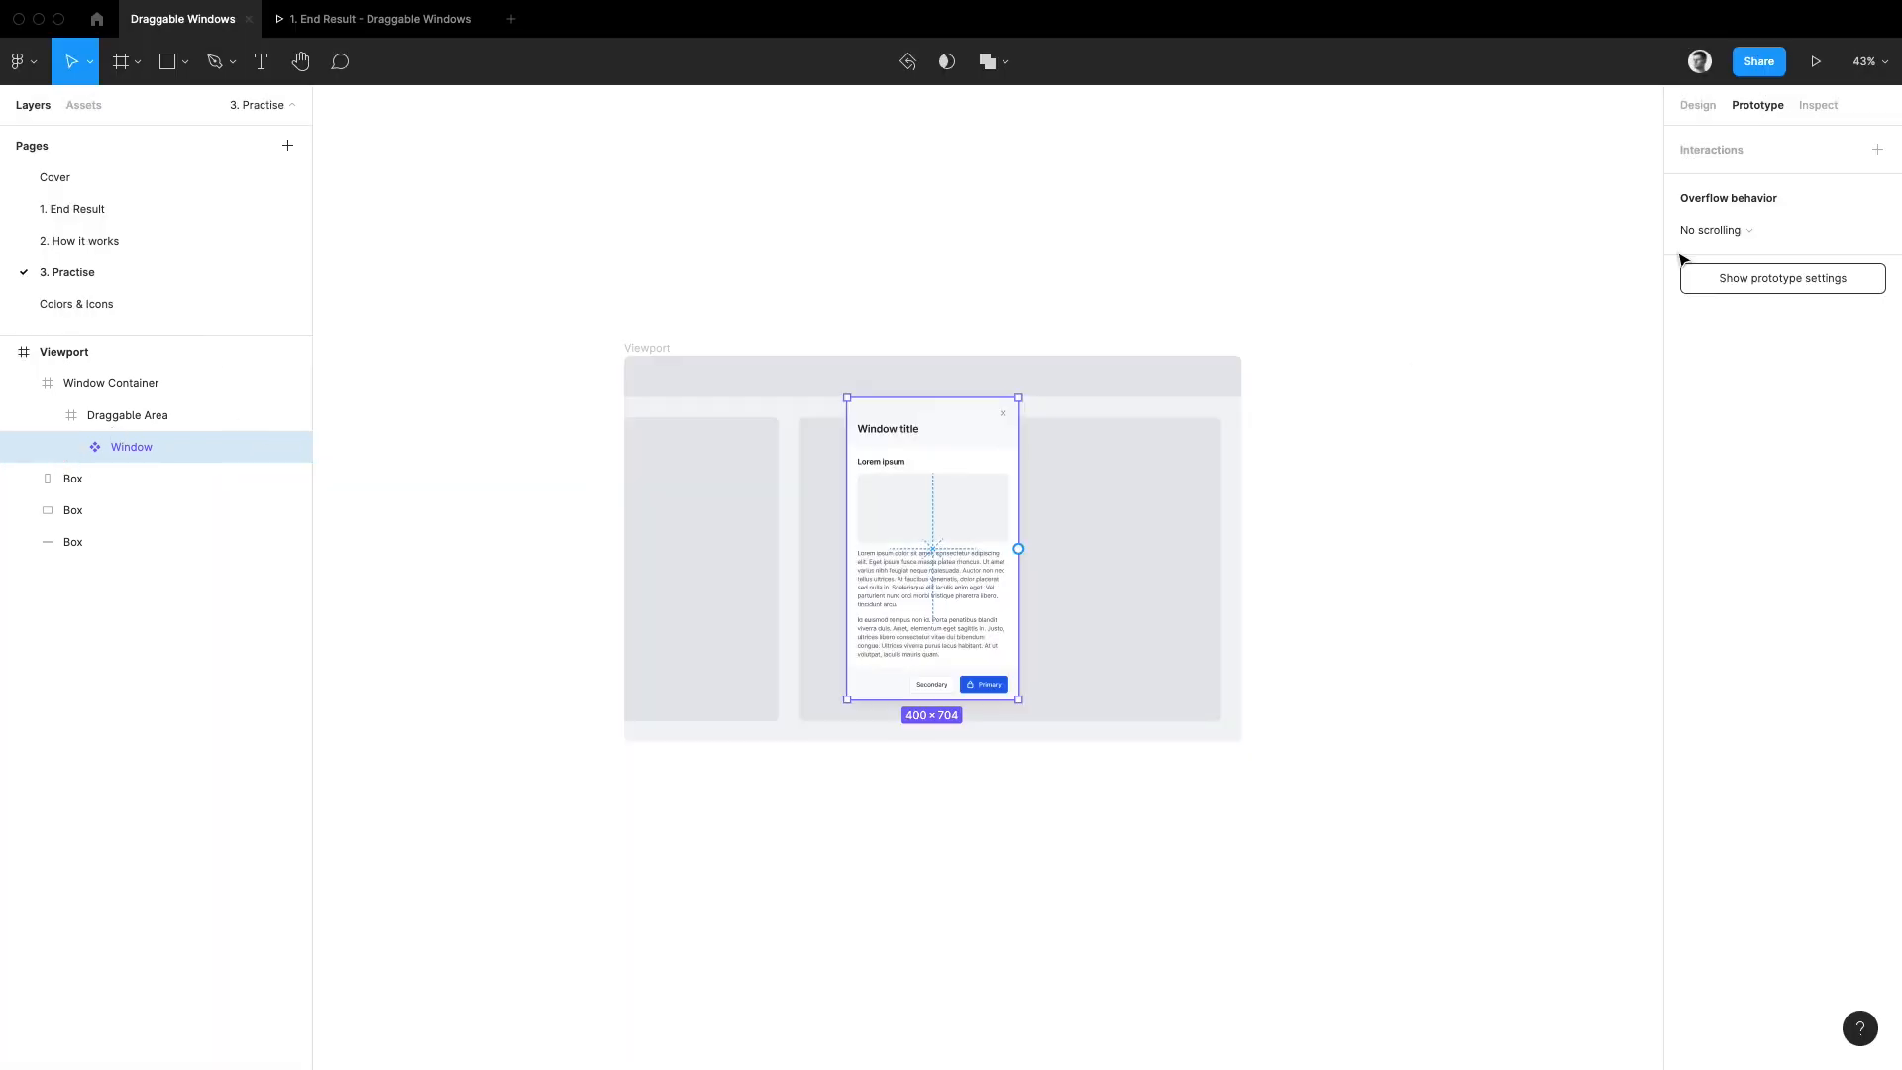
left_click(1817, 61)
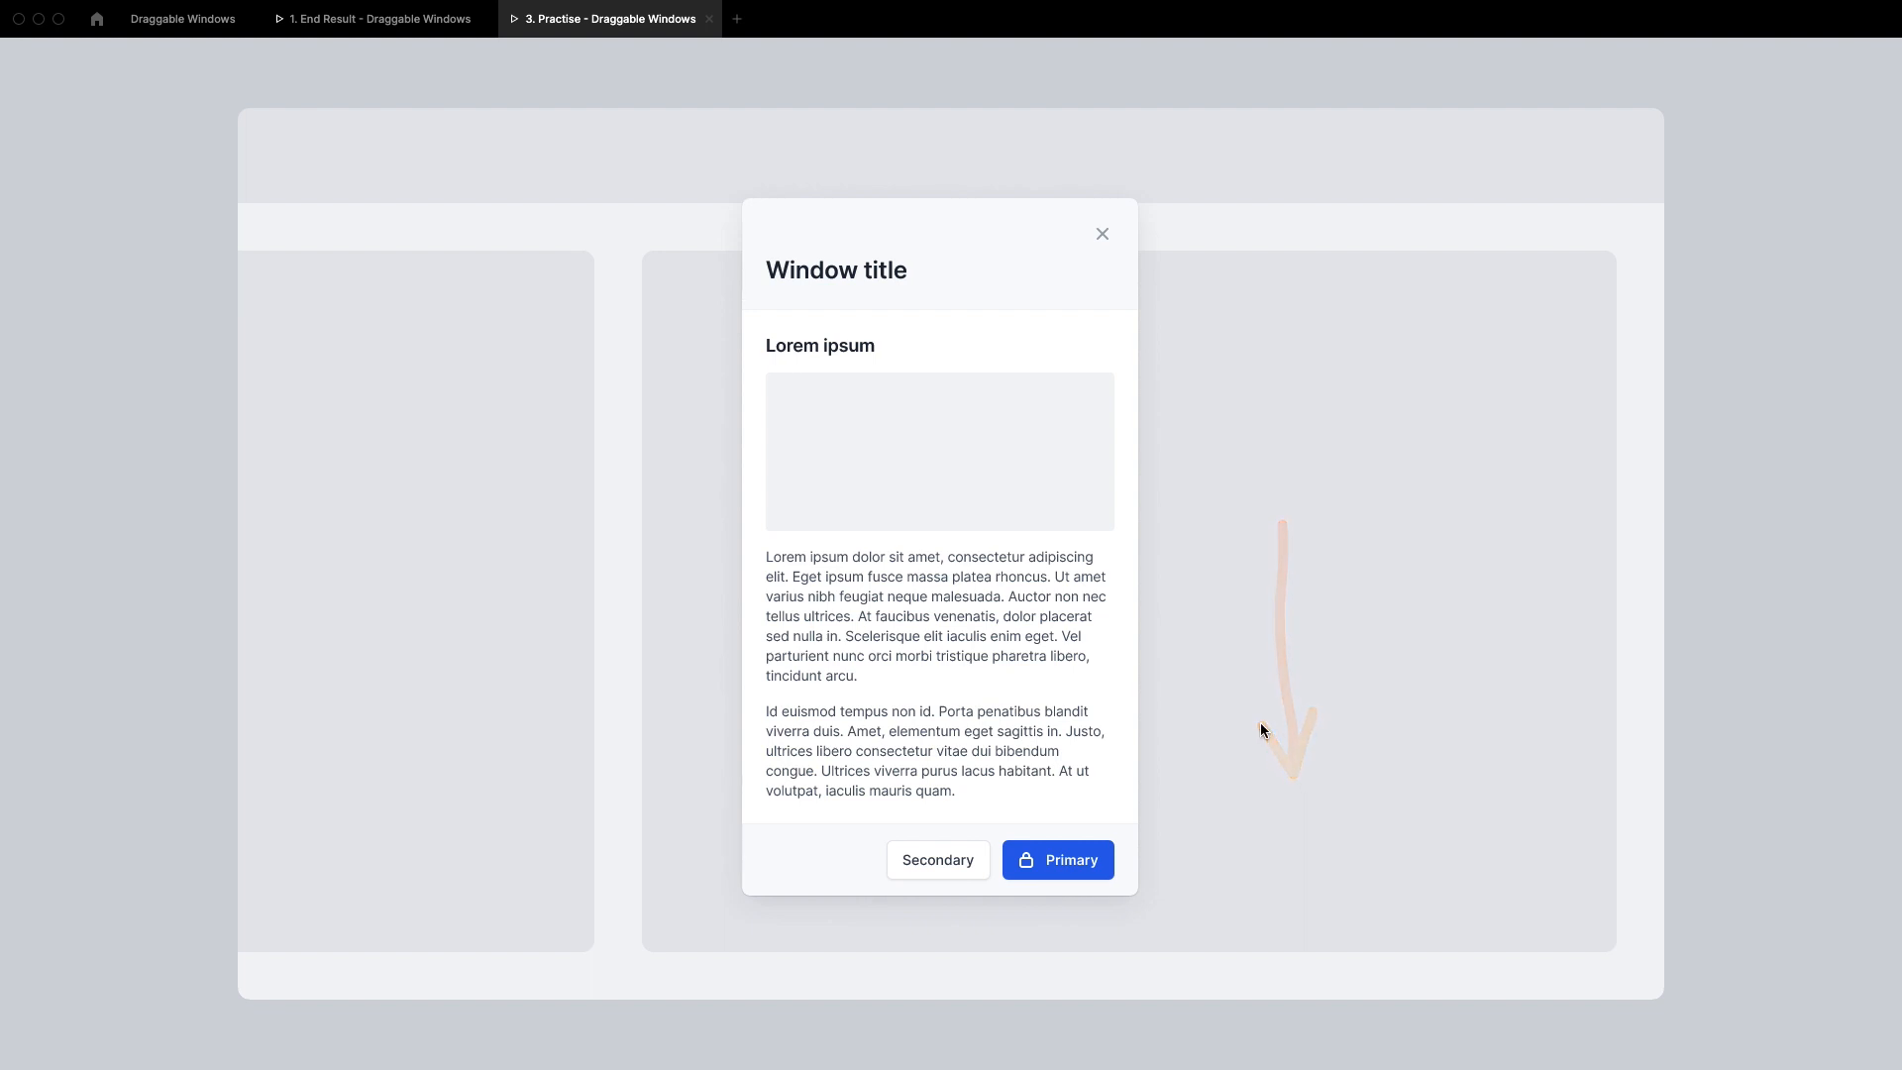
mouse_move(404, 210)
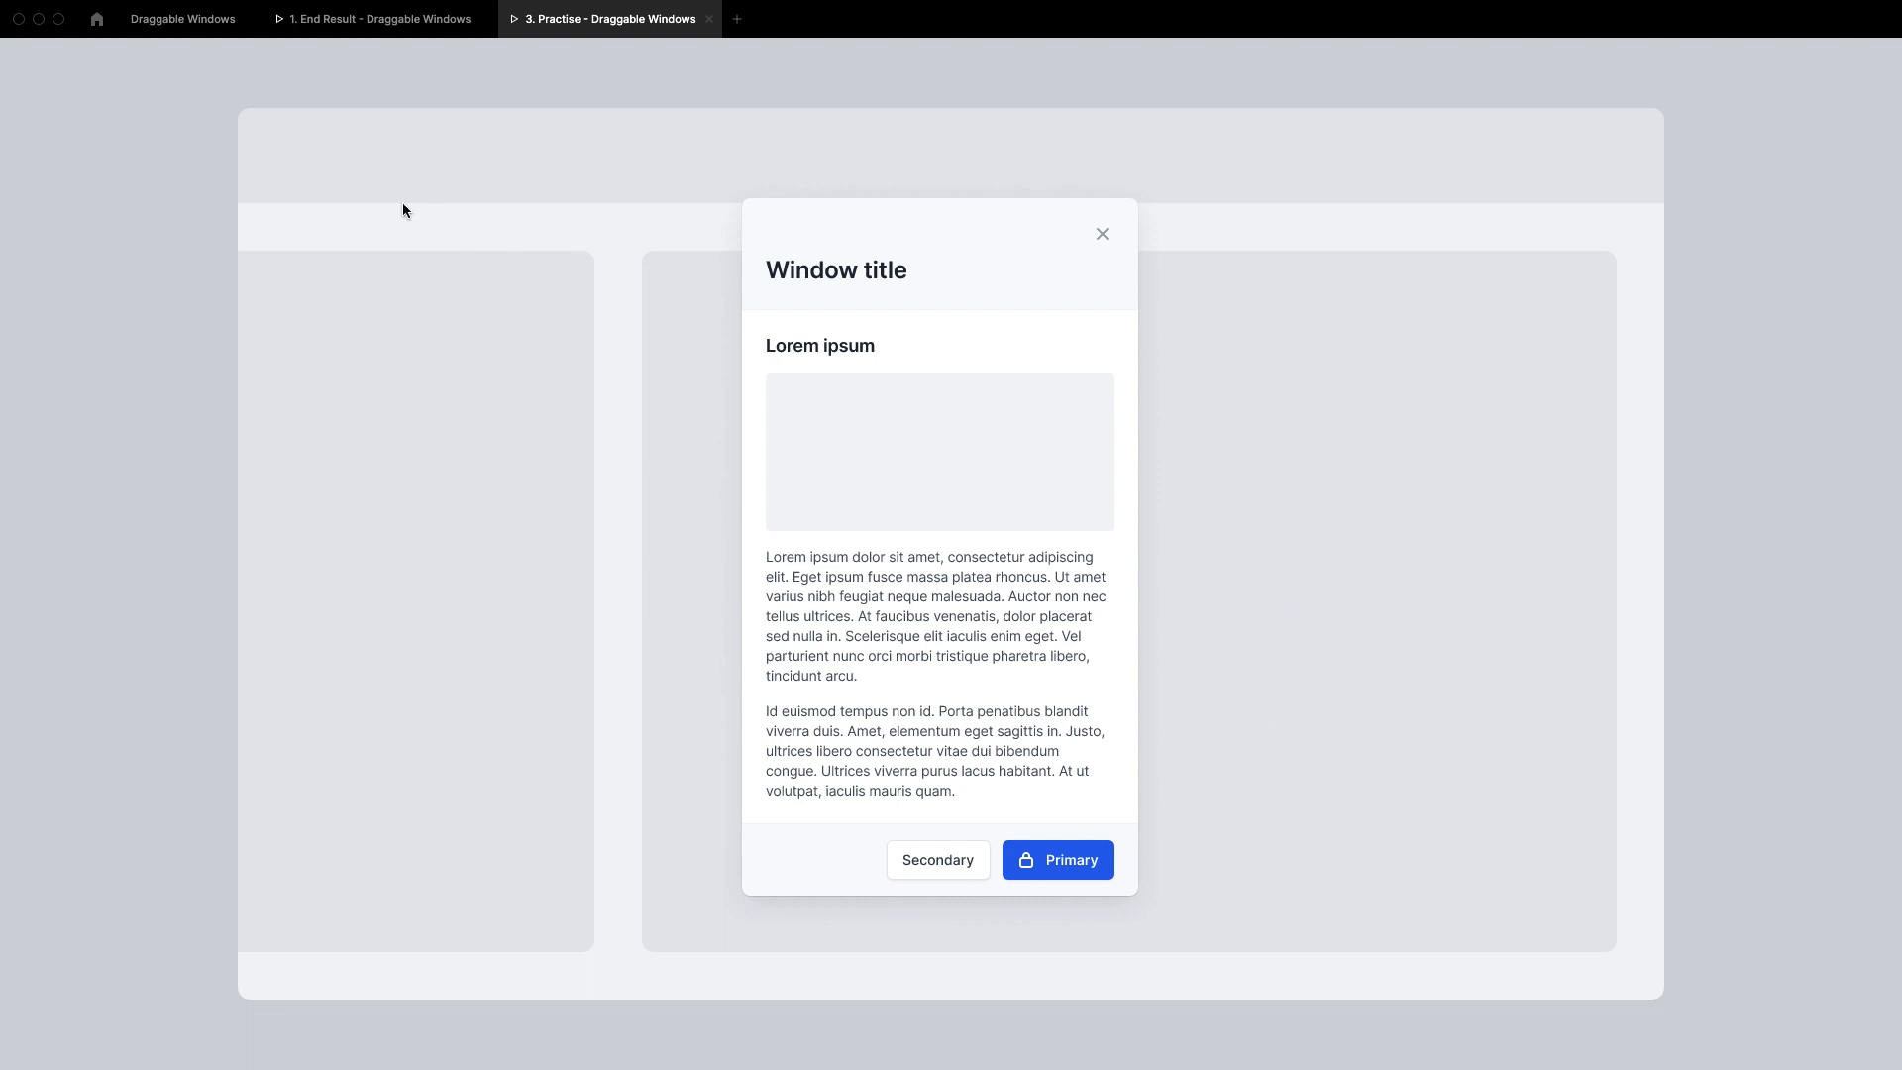